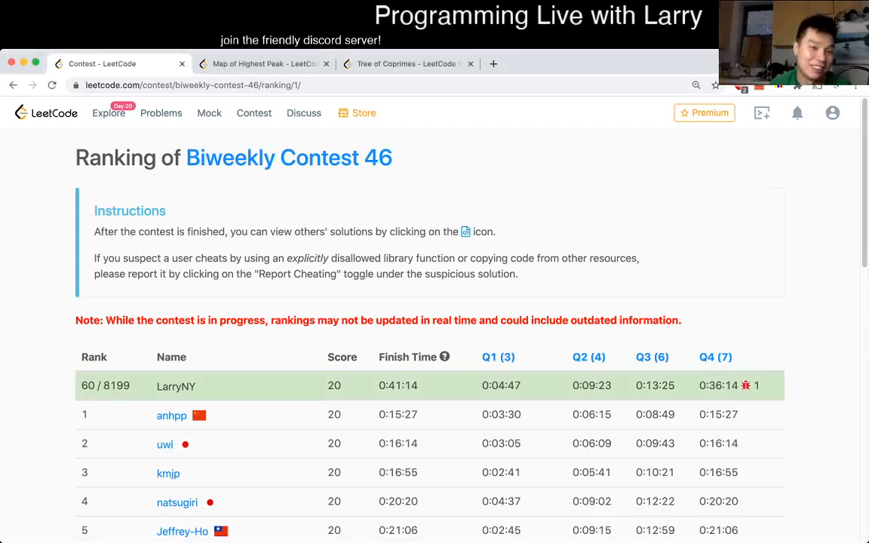
Step: Switch to the Map of Highest Peak problem tab from the contest ranking page
{"action": "left_click", "coordinate": [259, 63]}
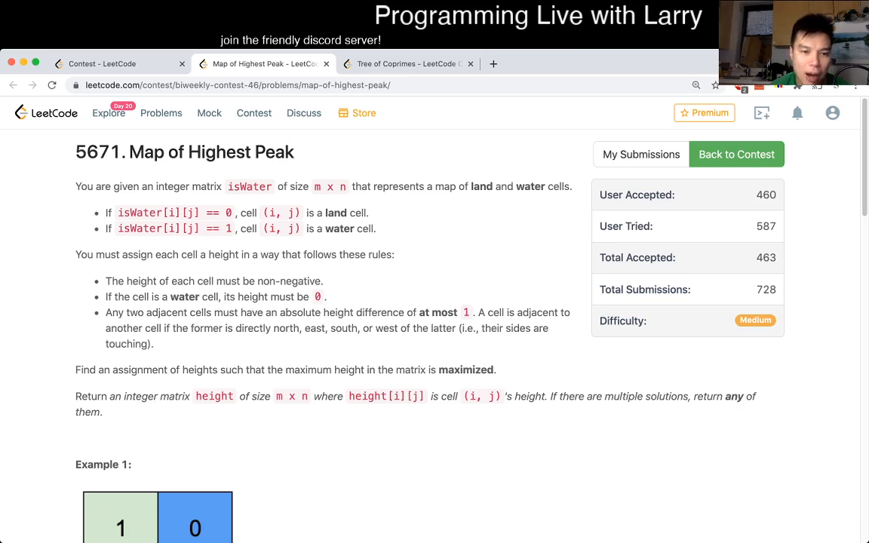
{"action": "double_click", "coordinate": [184, 296]}
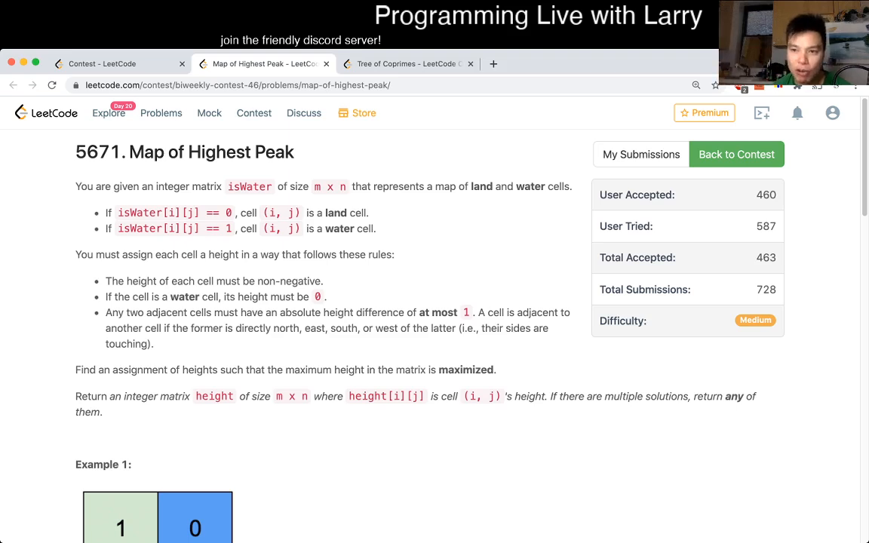
{"action": "scroll", "scroll_direction": "down", "scroll_amount": 3}
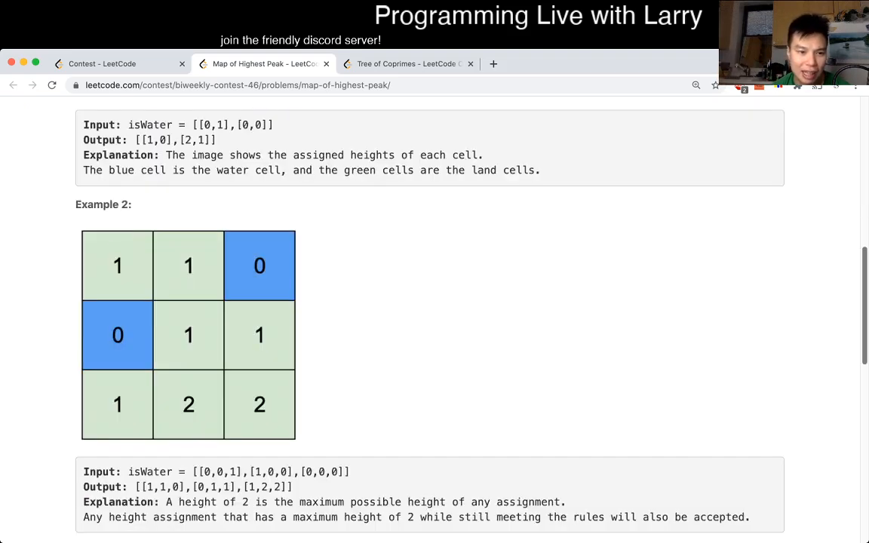
Step: Set the solution language to Python3
{"action": "left_click", "coordinate": [161, 320]}
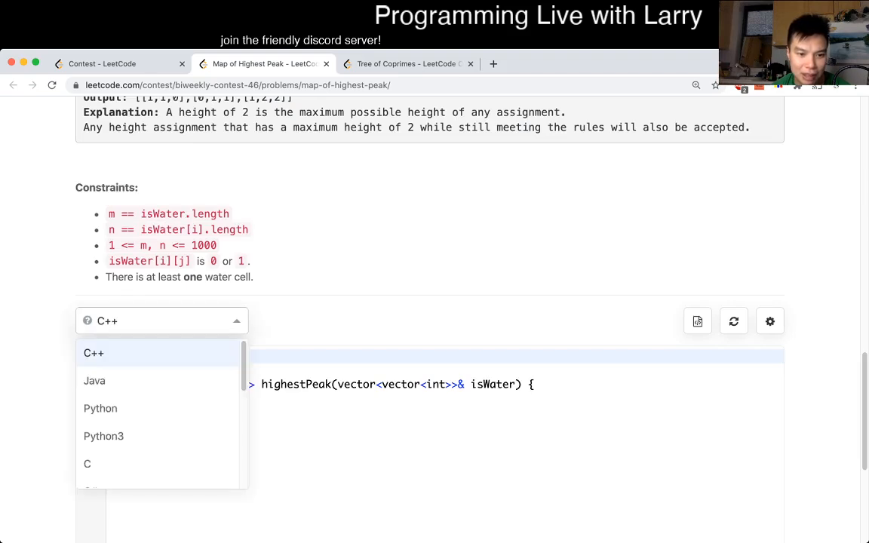
{"action": "left_click", "coordinate": [103, 436]}
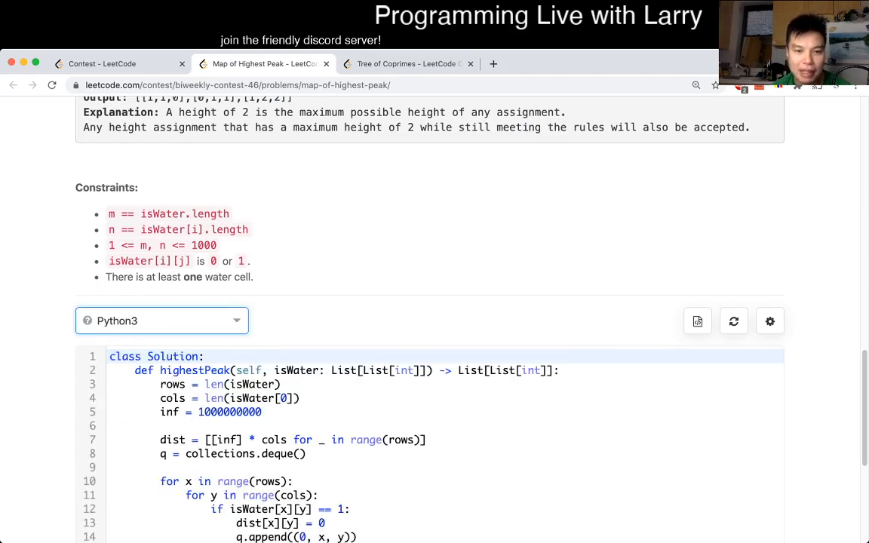
{"action": "scroll", "scroll_direction": "down", "scroll_amount": 3}
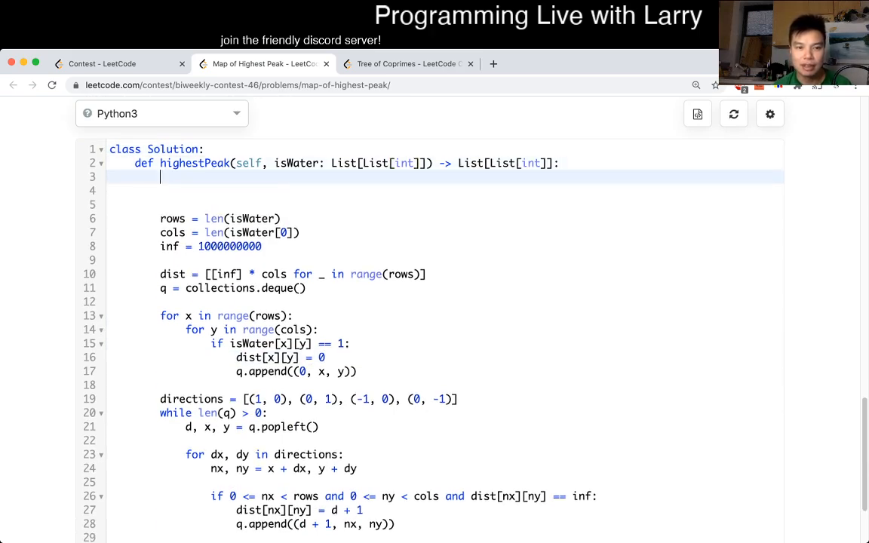
Step: Add a docstring under the def line holding the example grid [[0,0,1],[1,0,0],[0,0,0]]
{"action": "type", "text": "\"\"\""}
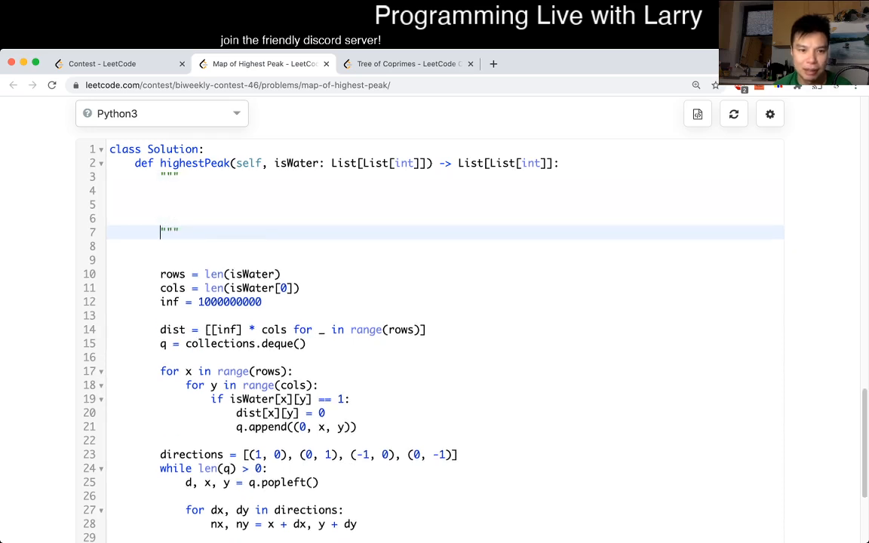
{"action": "scroll", "scroll_direction": "up", "scroll_amount": 3}
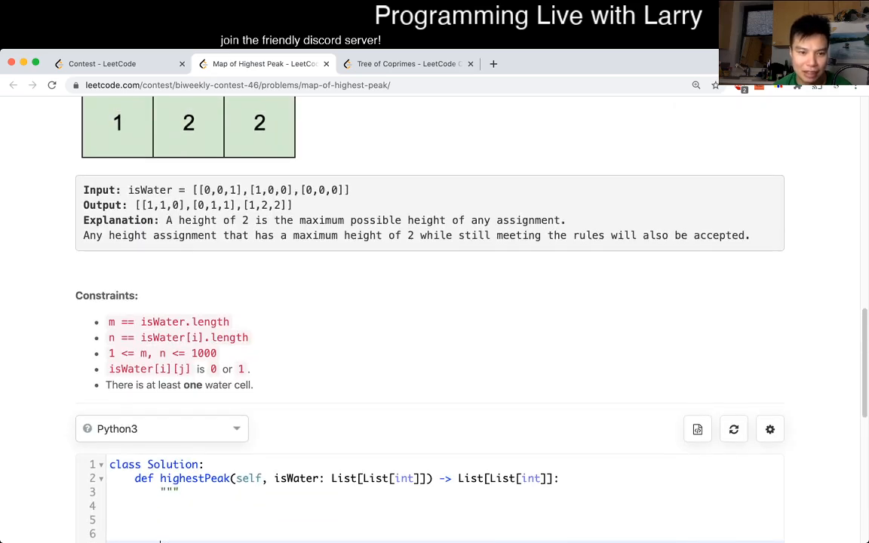
{"action": "scroll", "scroll_direction": "down", "scroll_amount": 3}
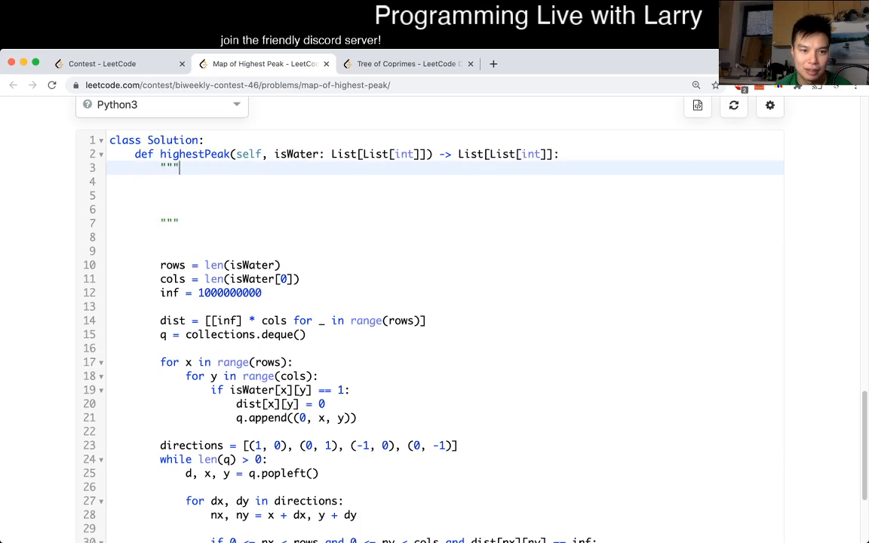
{"action": "type", "text": "[[0,0,1],[1,0,0],[0,0,0]]"}
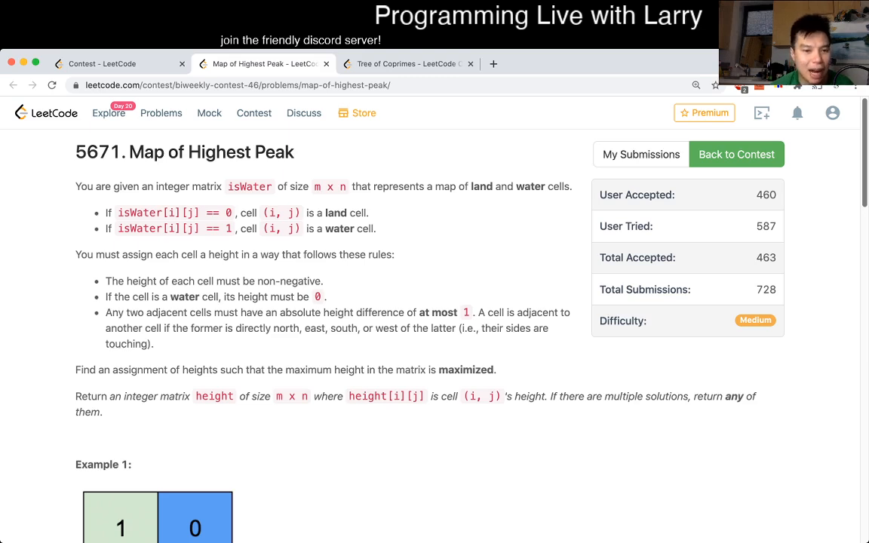
{"action": "scroll", "scroll_direction": "down", "scroll_amount": 3}
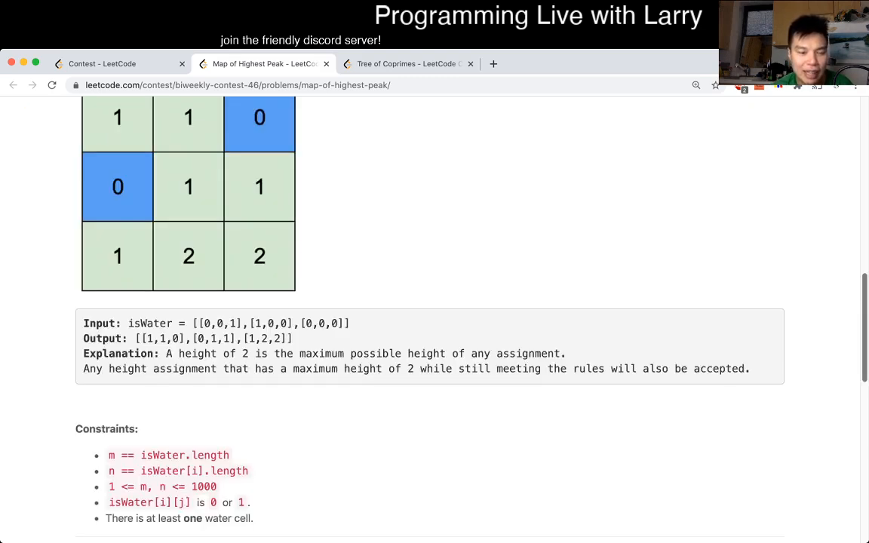
{"action": "scroll", "scroll_direction": "down", "scroll_amount": 3}
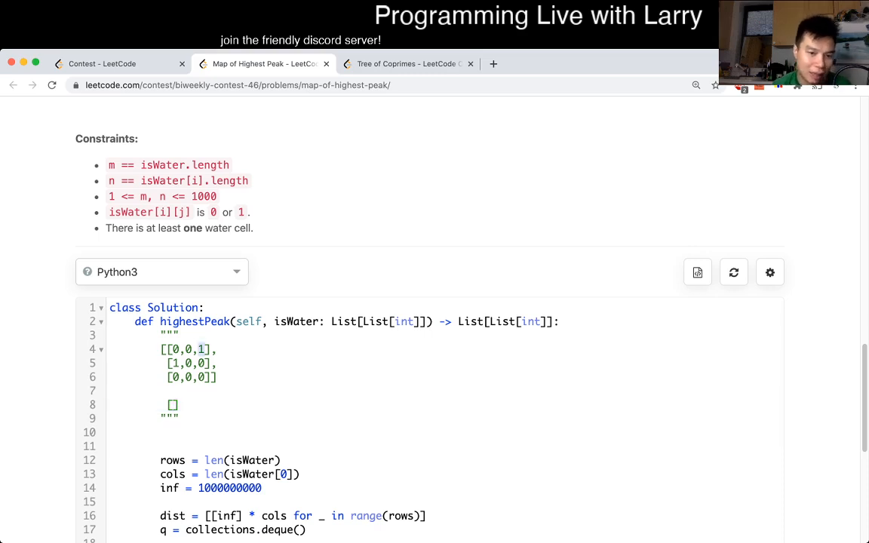
Step: Sketch a partial height grid [1,x,0],[0,1,x],[1,x,x] below the example in the docstring
{"action": "left_click", "coordinate": [172, 405]}
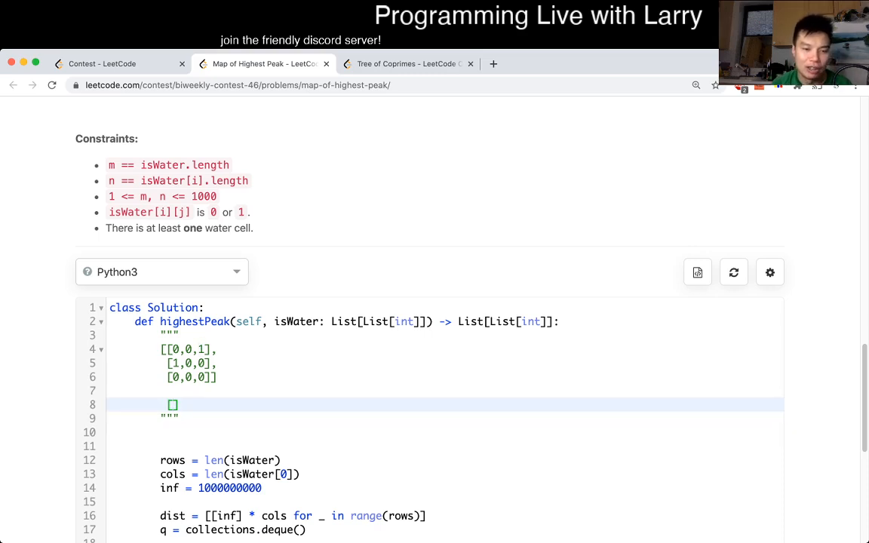
{"action": "type", "text": "]"}
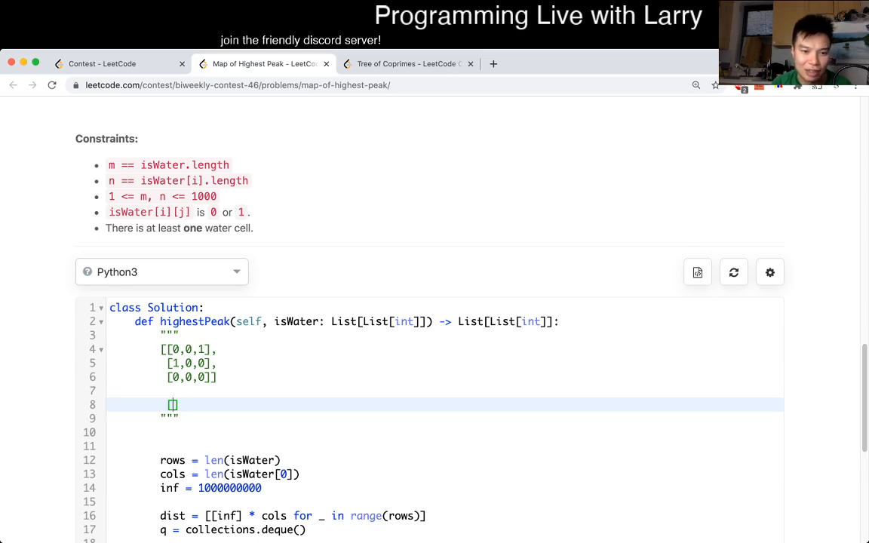
{"action": "type", "text": "x,x,"}
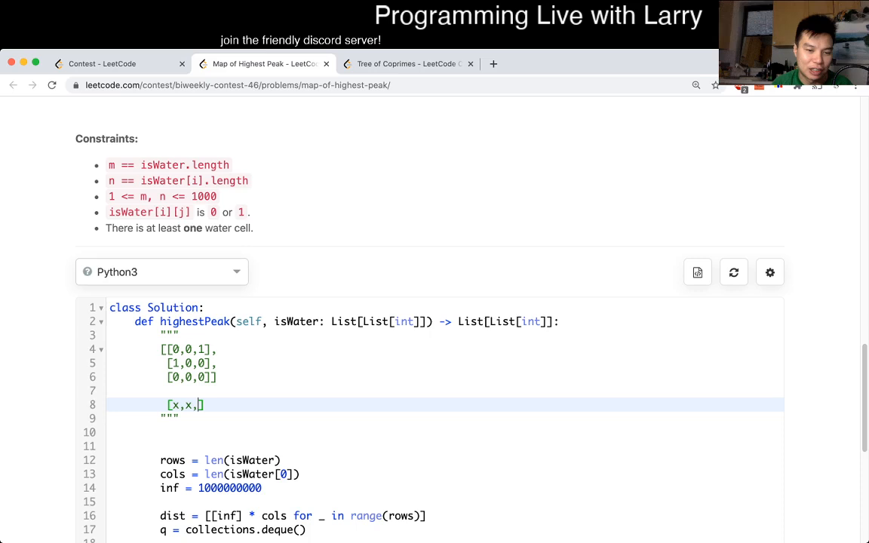
{"action": "type", "text": "0"}
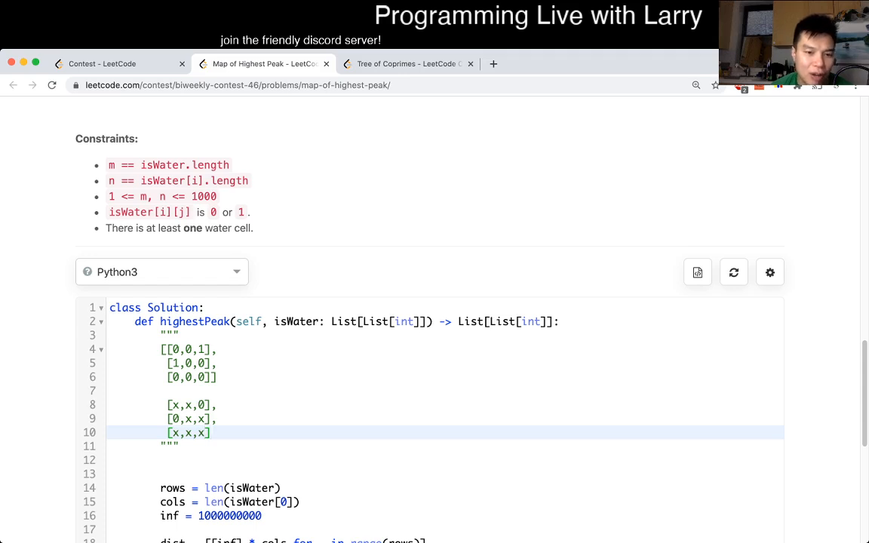
{"action": "left_click", "coordinate": [175, 420]}
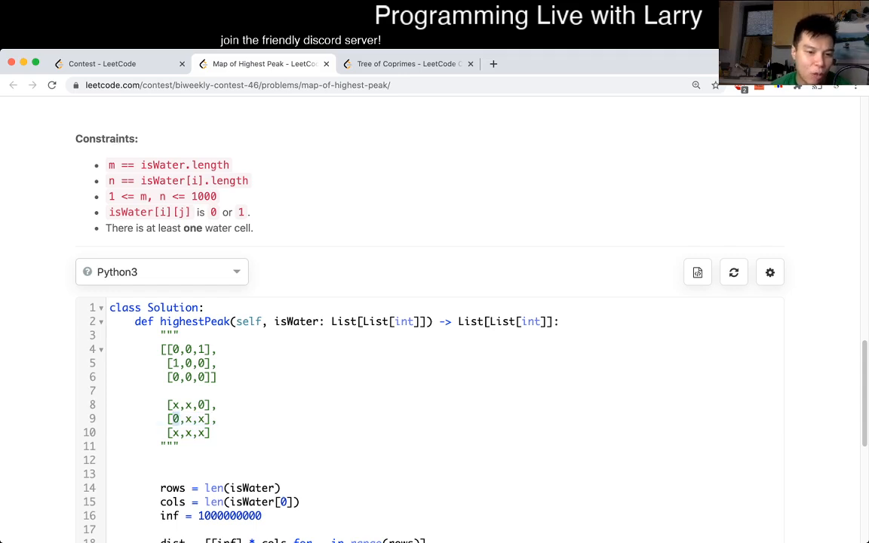
{"action": "left_click", "coordinate": [174, 405]}
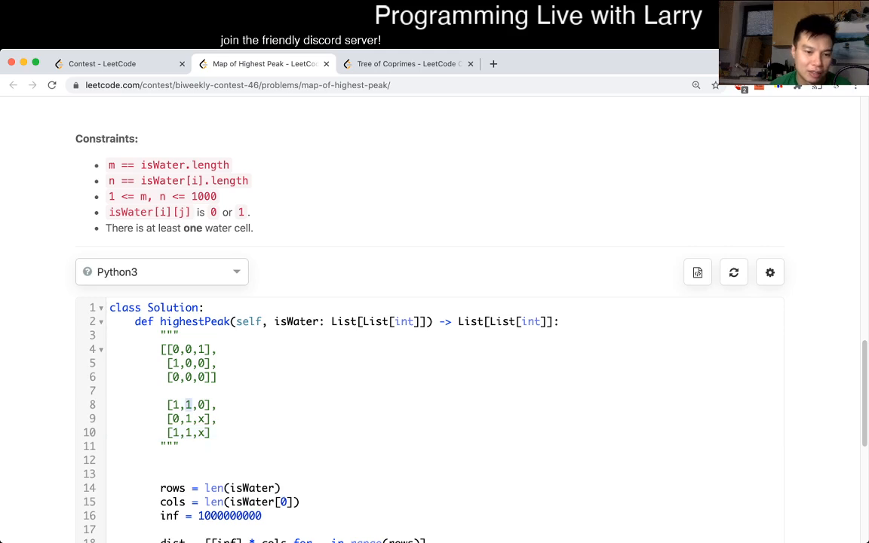
{"action": "left_click", "coordinate": [190, 405]}
{"action": "type", "text": "x"}
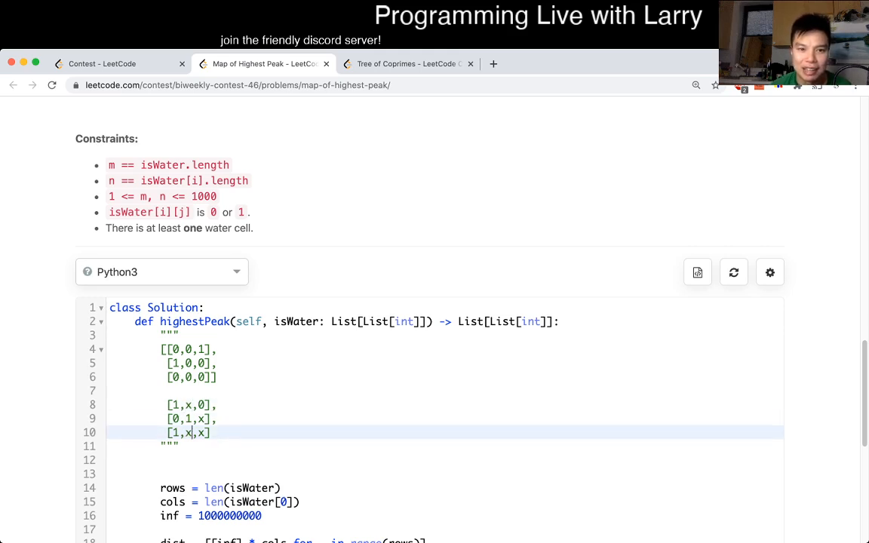
{"action": "scroll", "scroll_direction": "up", "scroll_amount": 3}
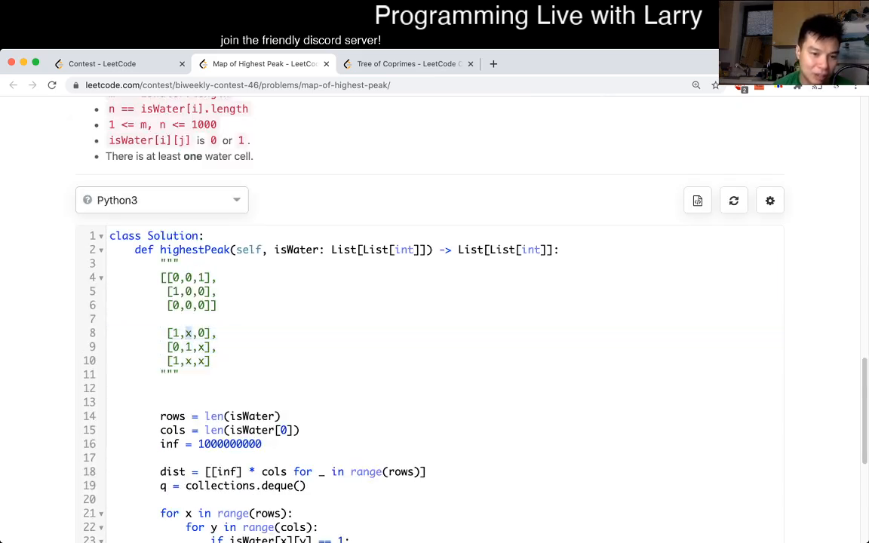
Step: Fill the sketched grid as [1,2,3],[0,1,2],[1,2,3] and begin a new grid of x entries beneath it
{"action": "type", "text": "2"}
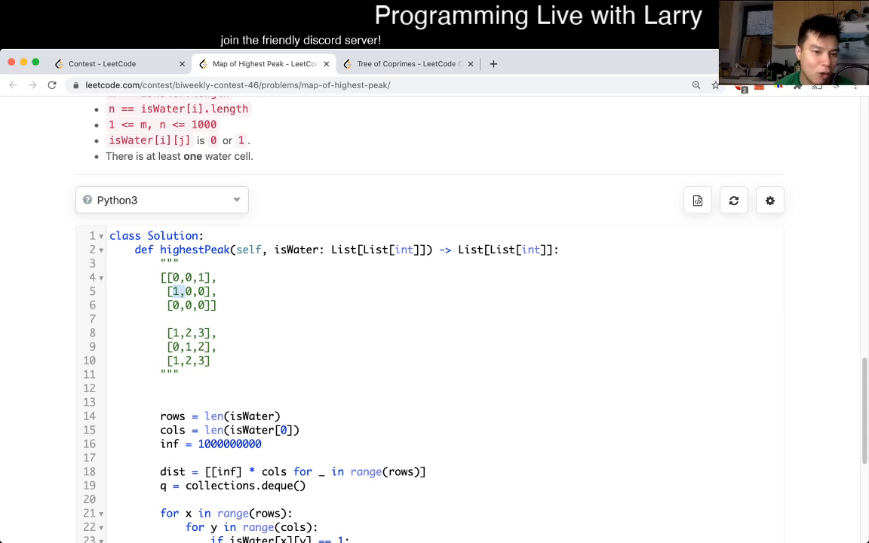
{"action": "left_click_drag", "start_coordinate": [167, 334], "coordinate": [214, 361]}
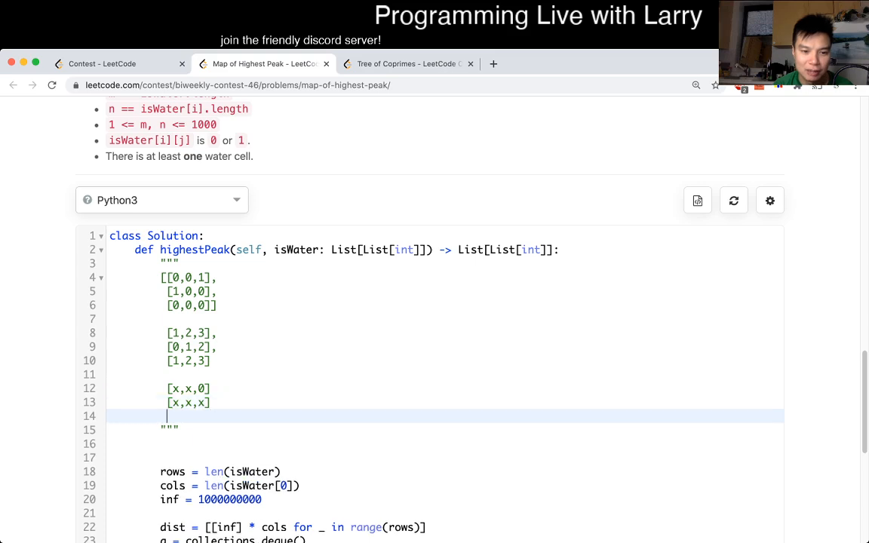
Step: Work out the second grid [2,1,0],[3,2,1],[4,3,2], then delete the whole docstring
{"action": "type", "text": "[x,x,x]"}
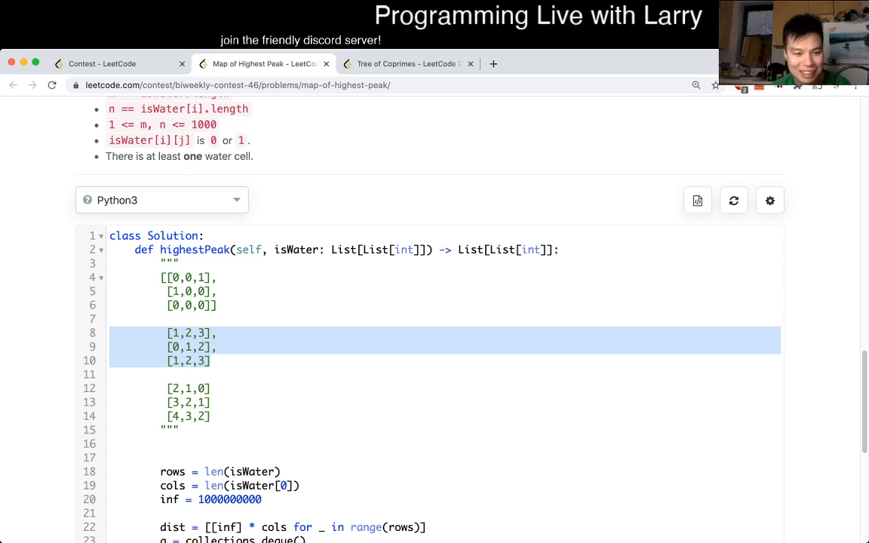
{"action": "left_click", "coordinate": [179, 430]}
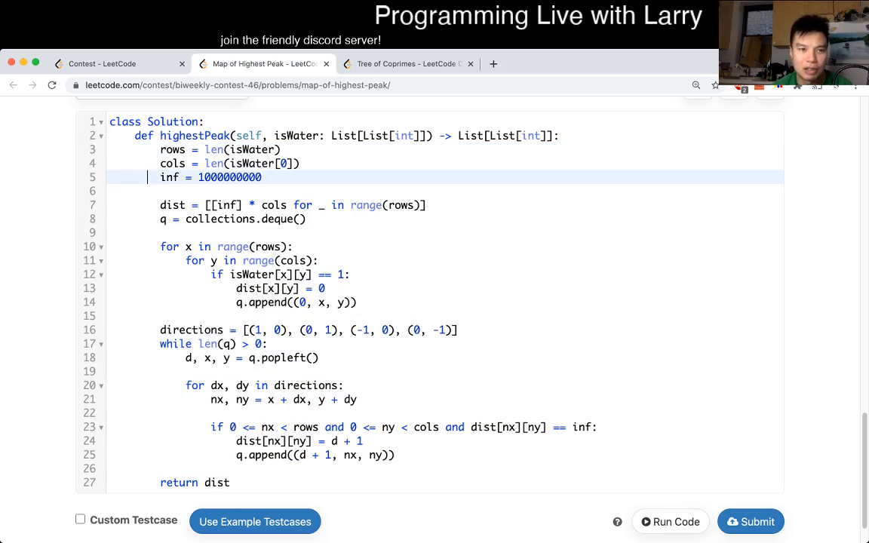
Step: Visit the Biweekly Contest 46 ranking tab and come back to the problem editor
{"action": "left_click", "coordinate": [103, 63]}
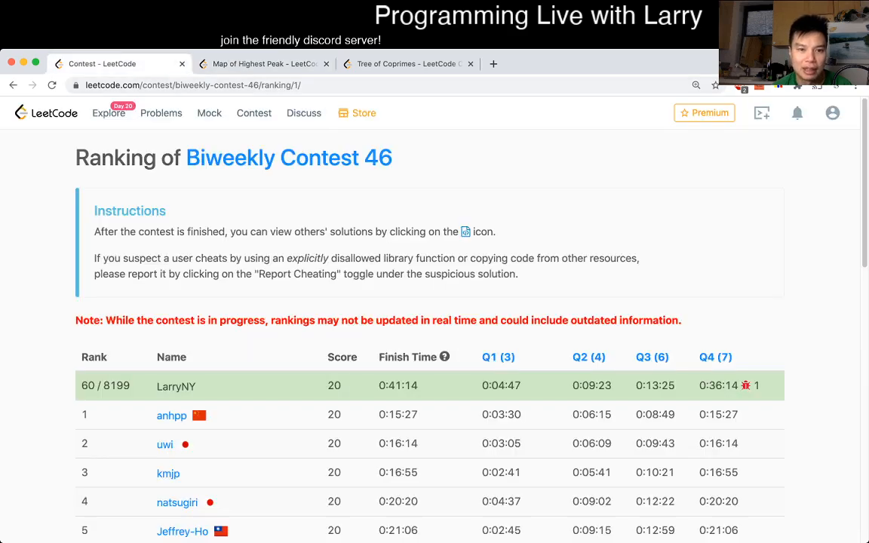
{"action": "left_click", "coordinate": [263, 64]}
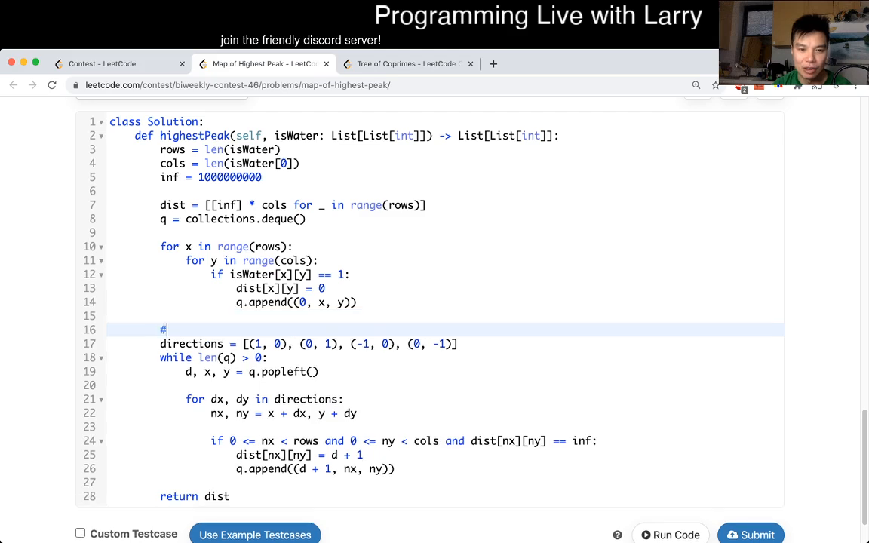
Step: Comment that BFS = O(V + E) with V = O(R * C) and E = O(R * C * 4)
{"action": "type", "text": "BFS = O(V + E"}
{"action": "type", "text": "#"}
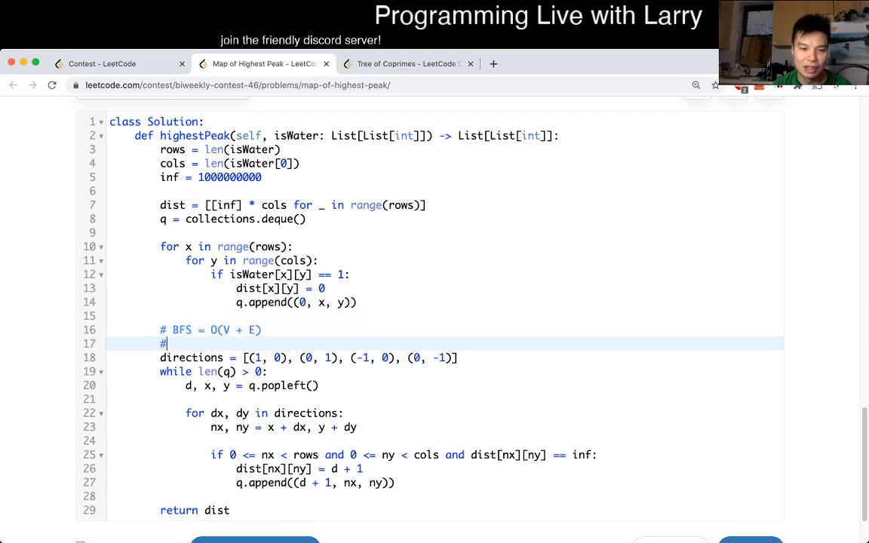
{"action": "type", "text": "V = O"}
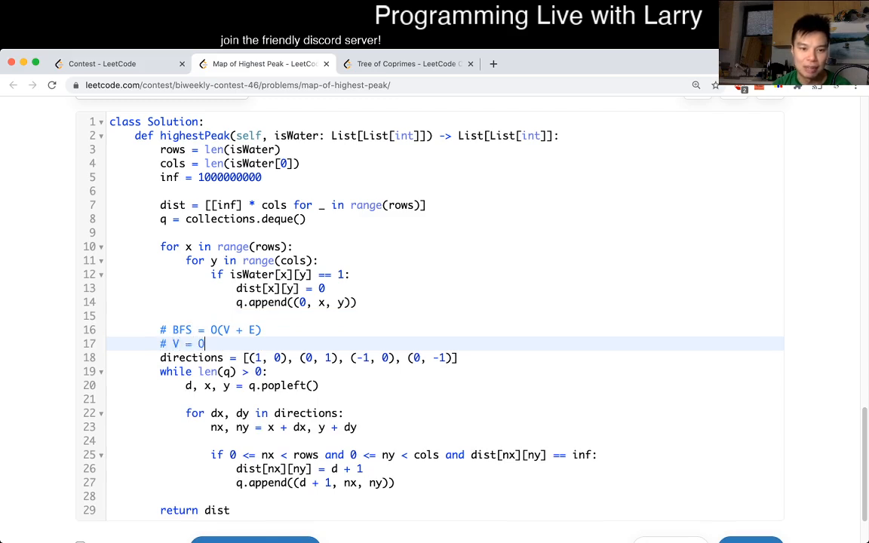
{"action": "type", "text": "(R * C"}
{"action": "type", "text": "# E ="}
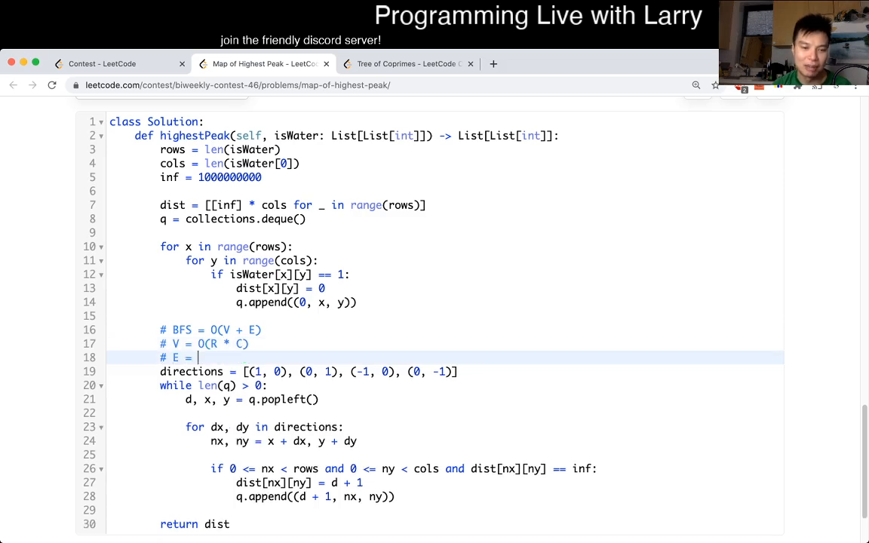
{"action": "type", "text": "O(R * C )"}
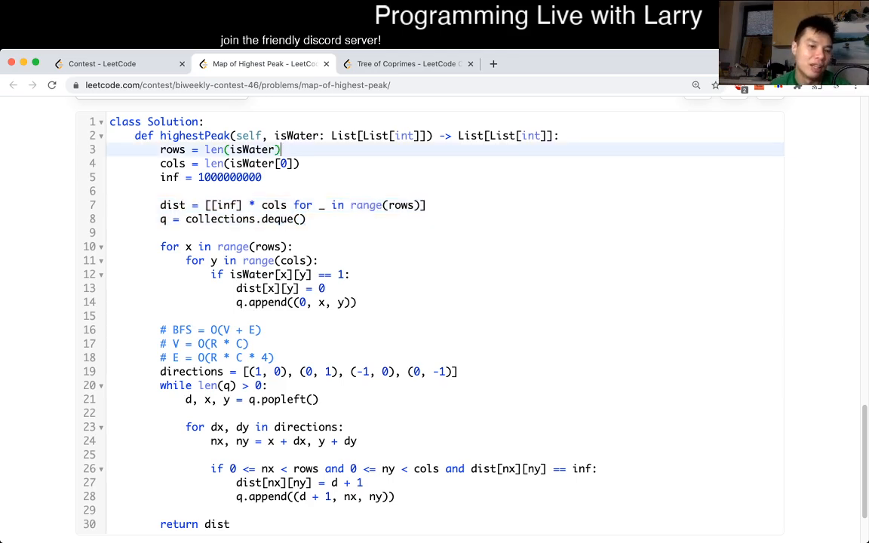
Step: Add the comment '# O(R * C) time and space (this is linear)'
{"action": "left_click", "coordinate": [293, 248]}
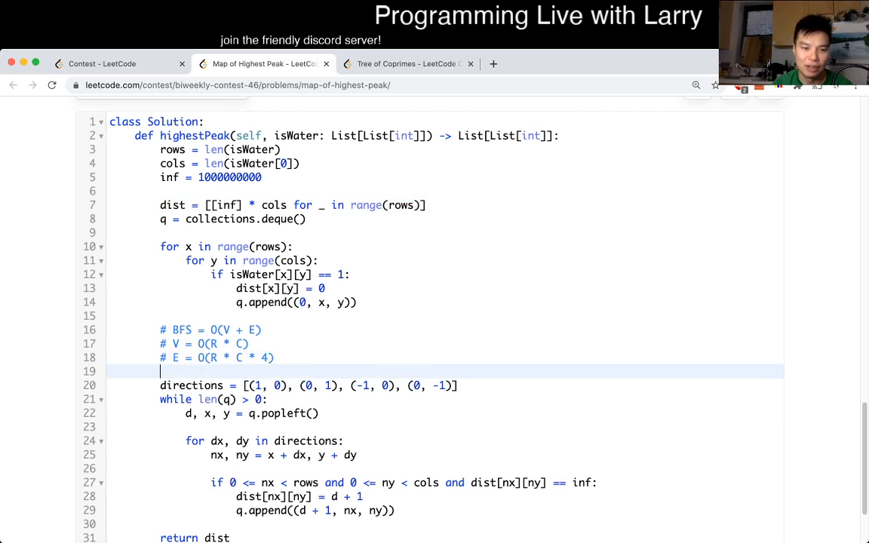
{"action": "type", "text": "# O("}
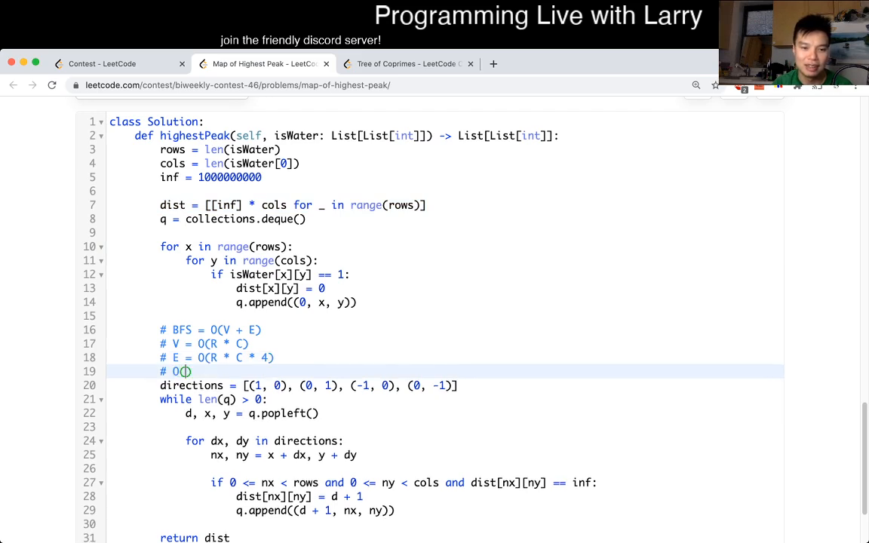
{"action": "type", "text": "(R * C) time"}
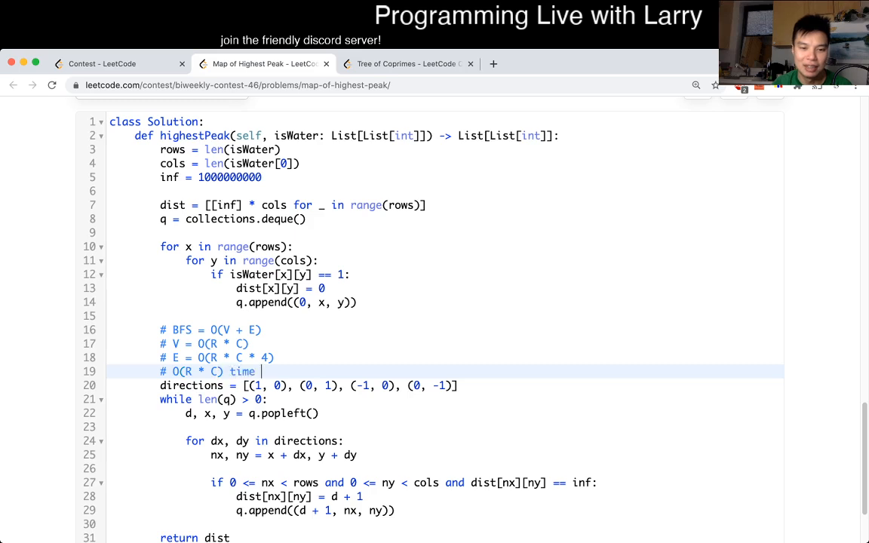
{"action": "type", "text": "and space (t"}
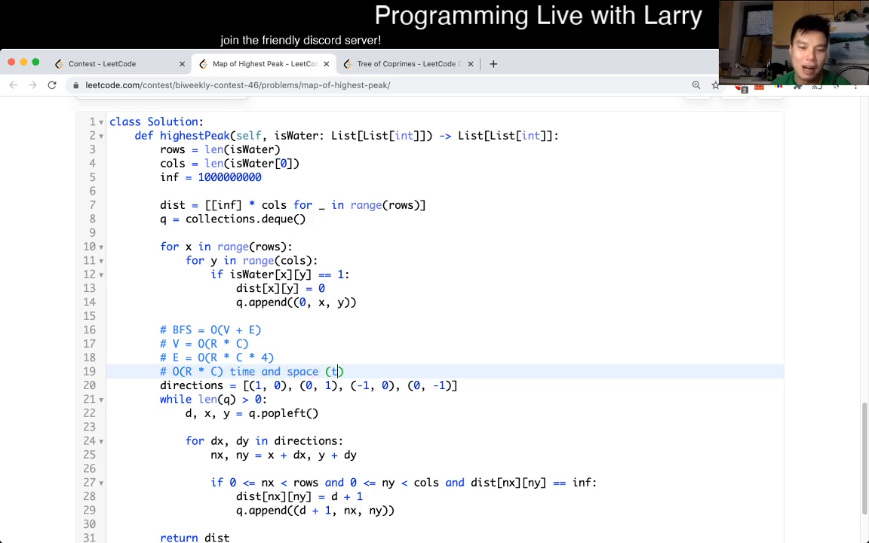
{"action": "type", "text": "his is linear"}
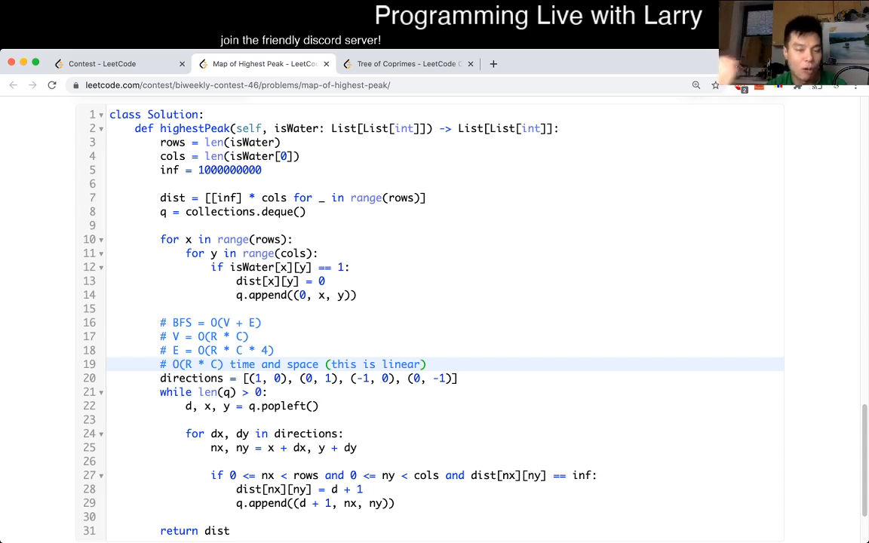
{"action": "left_click", "coordinate": [420, 364]}
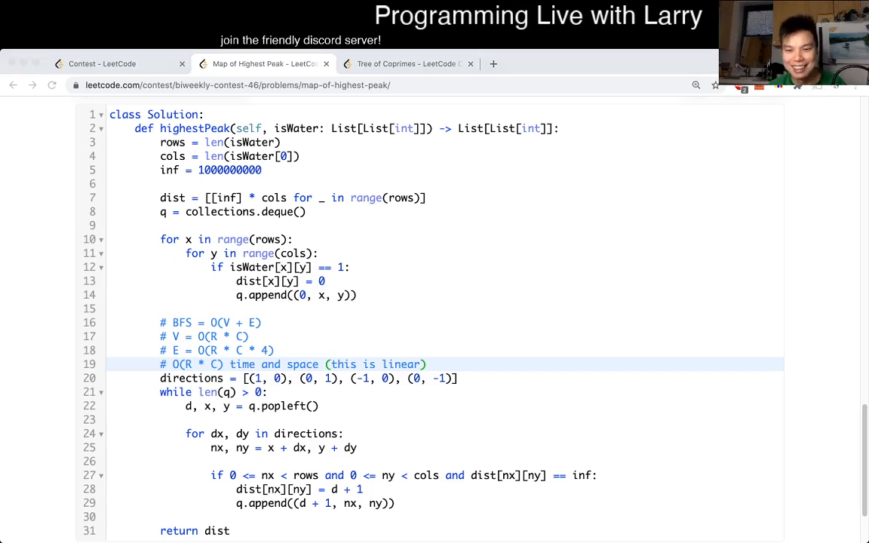
Step: Bring up the Map of Highest Peak problem page and scroll through its description and examples
{"action": "left_click", "coordinate": [264, 63]}
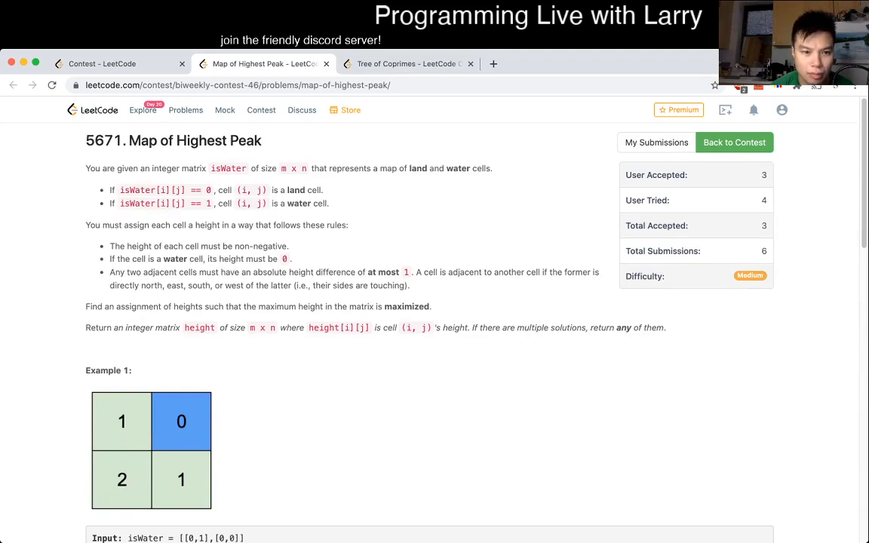
{"action": "scroll", "scroll_direction": "down", "scroll_amount": 3}
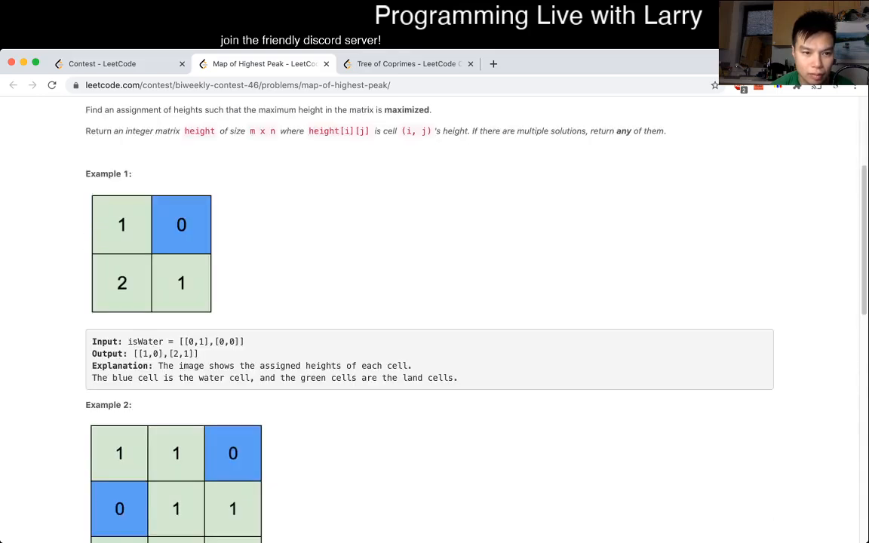
{"action": "scroll", "scroll_direction": "down", "scroll_amount": 3}
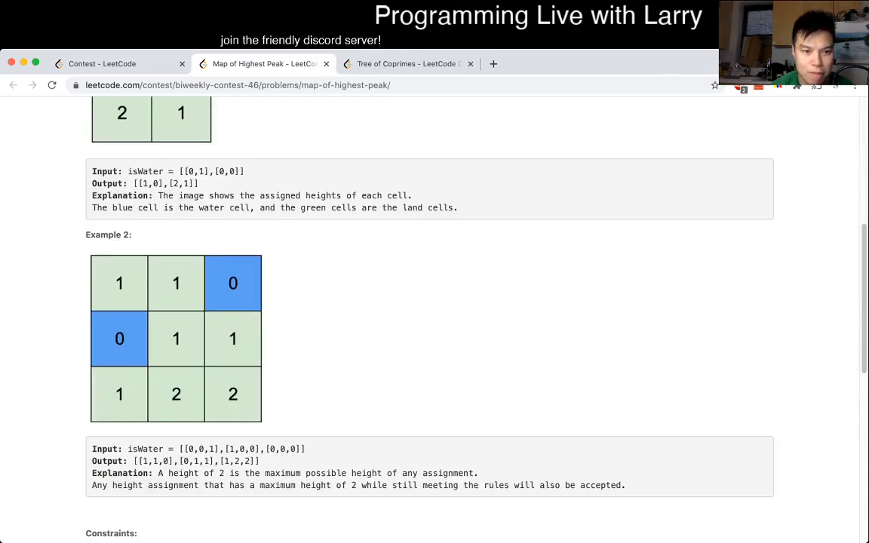
{"action": "scroll", "scroll_direction": "up", "scroll_amount": 3}
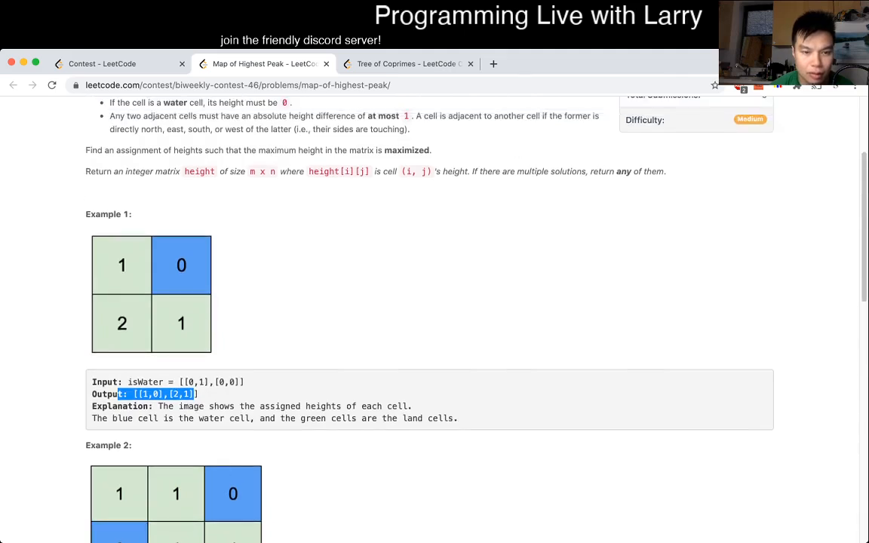
{"action": "scroll", "scroll_direction": "up", "scroll_amount": 3}
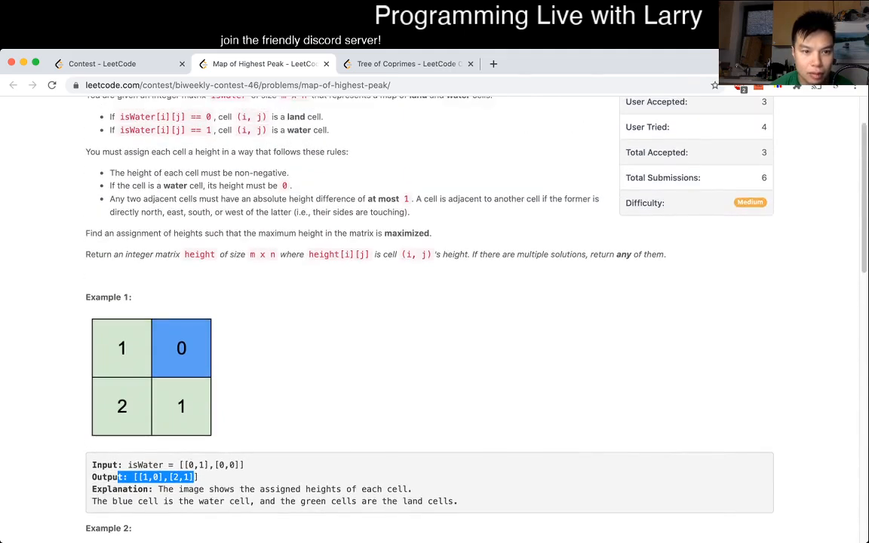
{"action": "scroll", "scroll_direction": "up", "scroll_amount": 3}
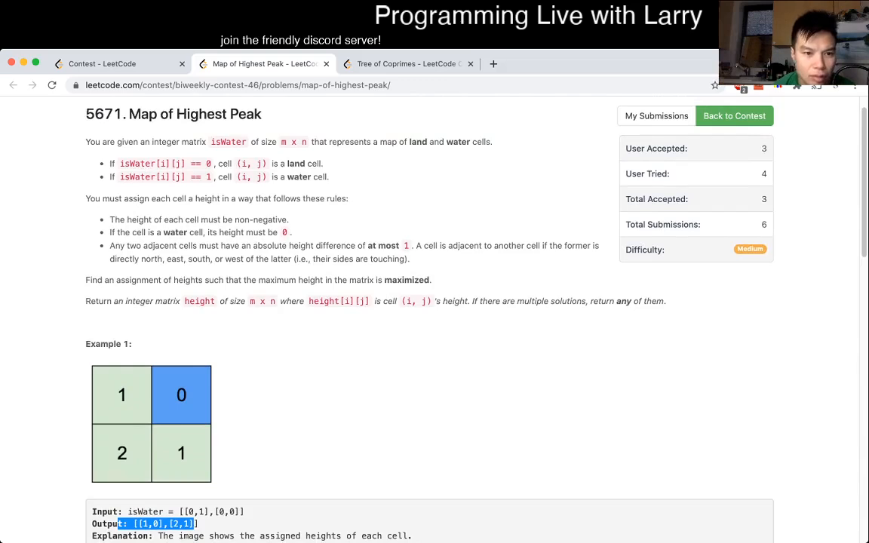
{"action": "left_click", "coordinate": [51, 84]}
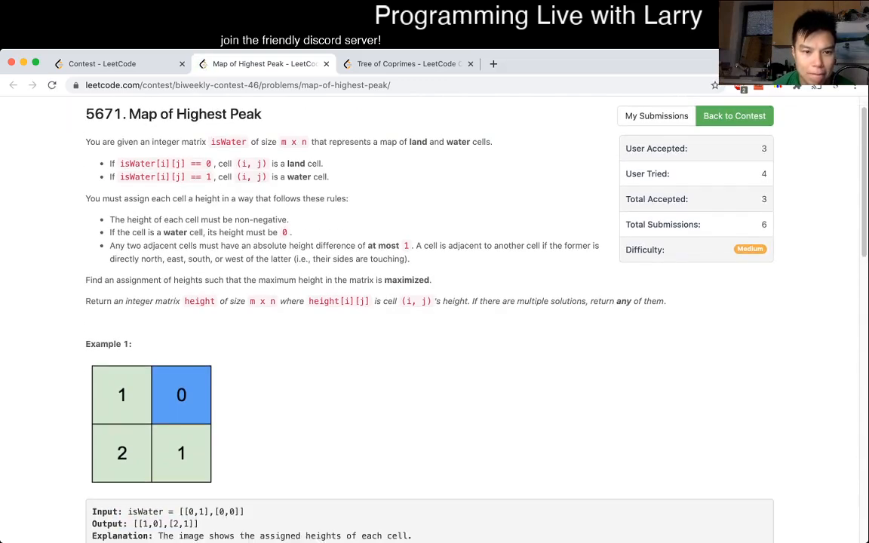
Step: Review the statement's height definition and scroll down past the constraints to the empty Python3 editor
{"action": "scroll", "scroll_direction": "down", "scroll_amount": 3}
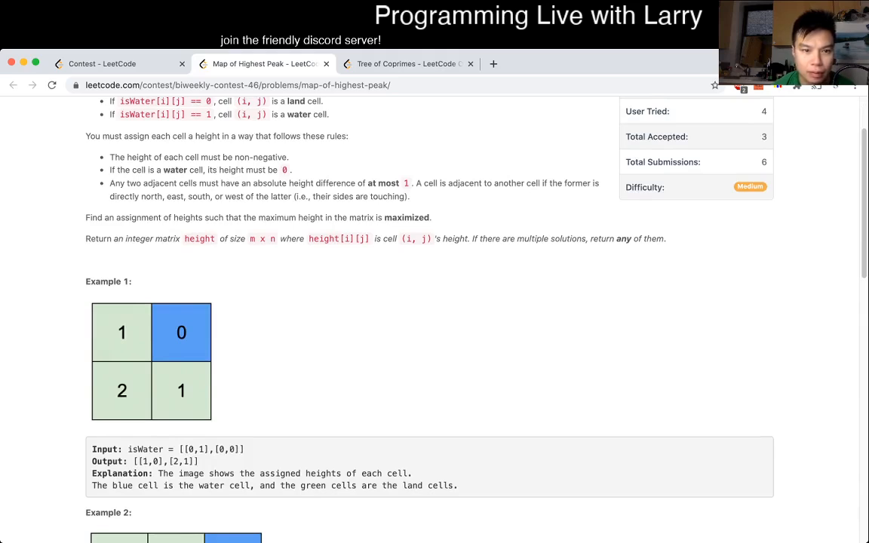
{"action": "double_click", "coordinate": [199, 239]}
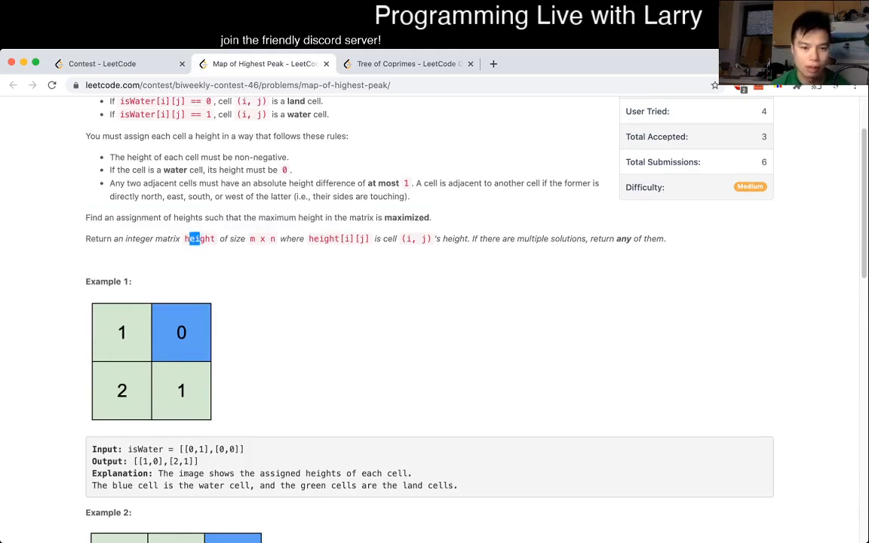
{"action": "scroll", "scroll_direction": "down", "scroll_amount": 3}
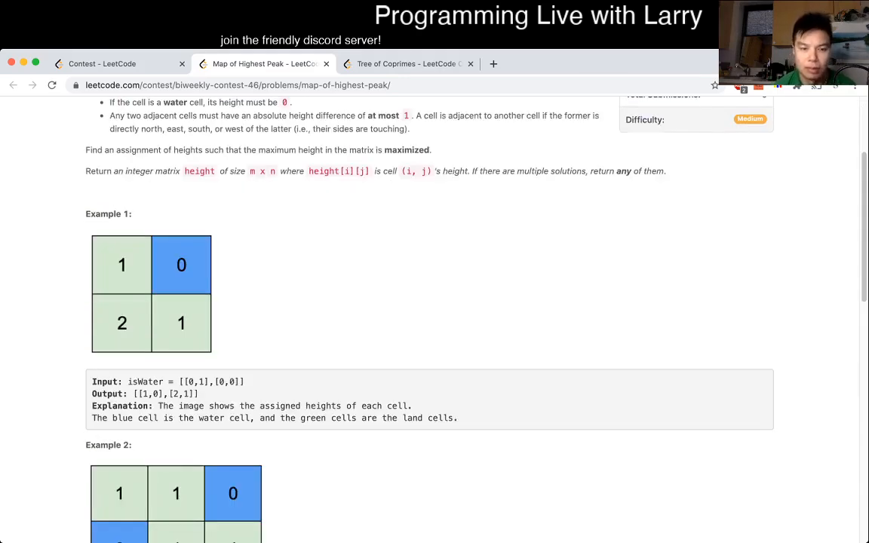
{"action": "scroll", "scroll_direction": "down", "scroll_amount": 3}
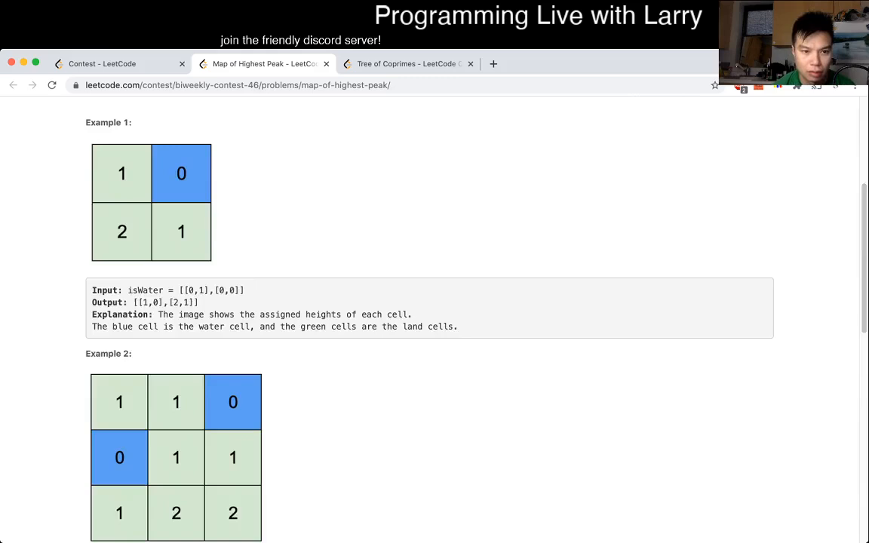
{"action": "scroll", "scroll_direction": "down", "scroll_amount": 3}
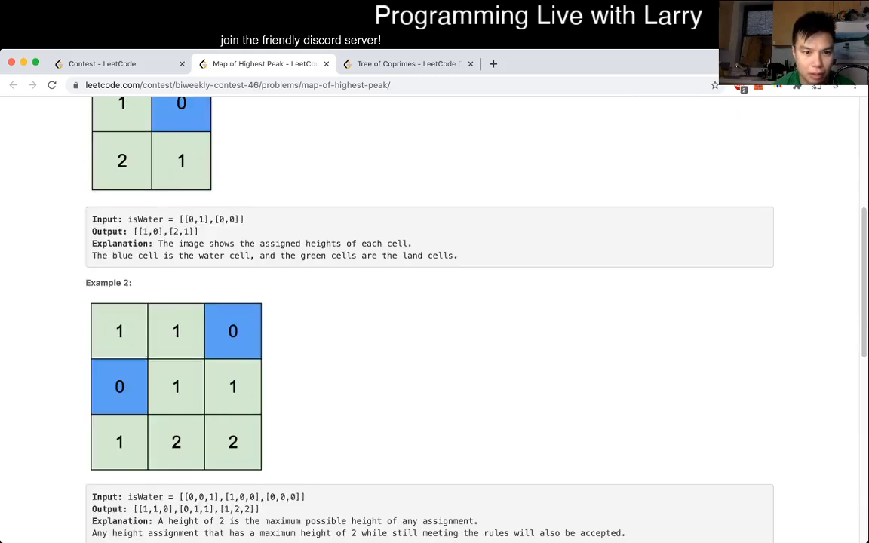
{"action": "scroll", "scroll_direction": "down", "scroll_amount": 3}
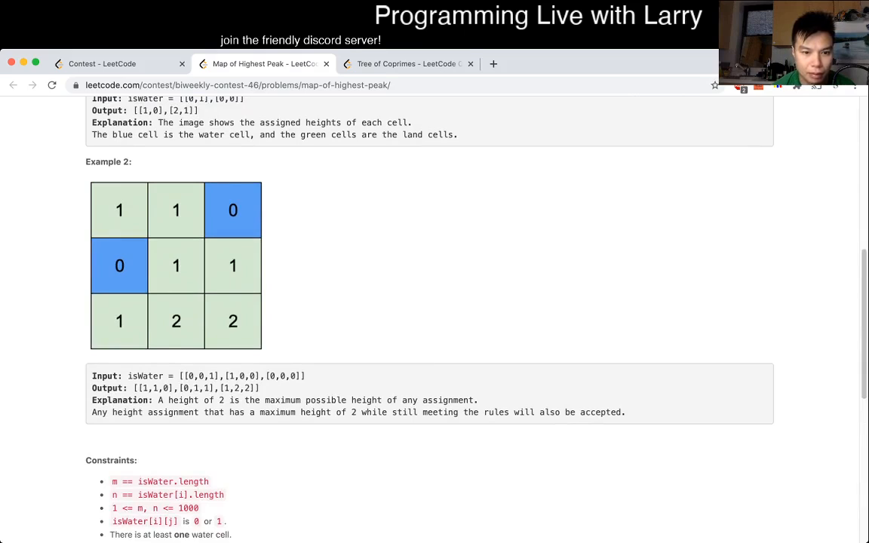
{"action": "scroll", "scroll_direction": "down", "scroll_amount": 3}
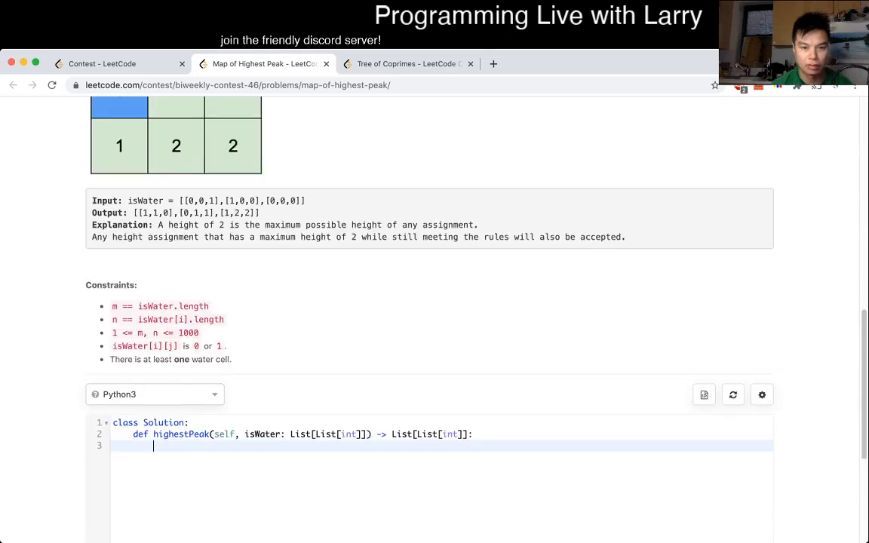
{"action": "scroll", "scroll_direction": "down", "scroll_amount": 3}
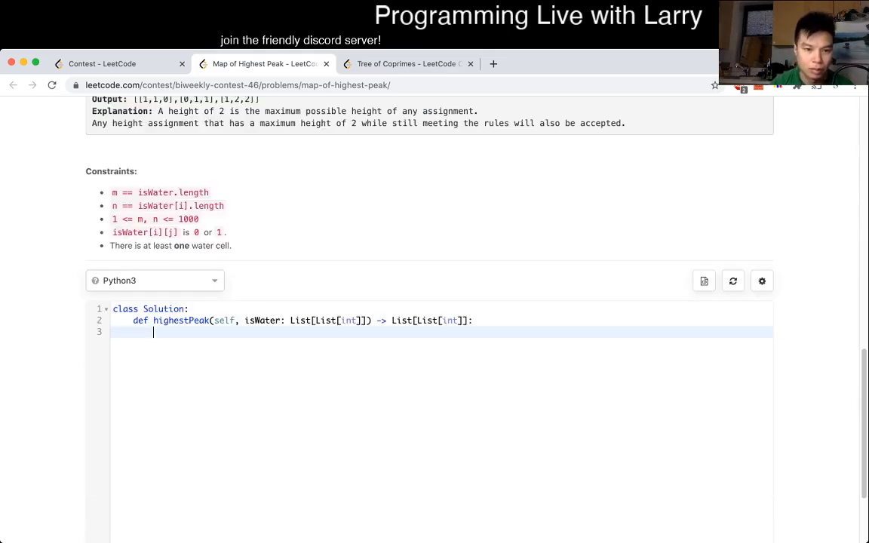
{"action": "type", "text": "rows = len(isWater"}
{"action": "type", "text": "cols = len(isWater[0])"}
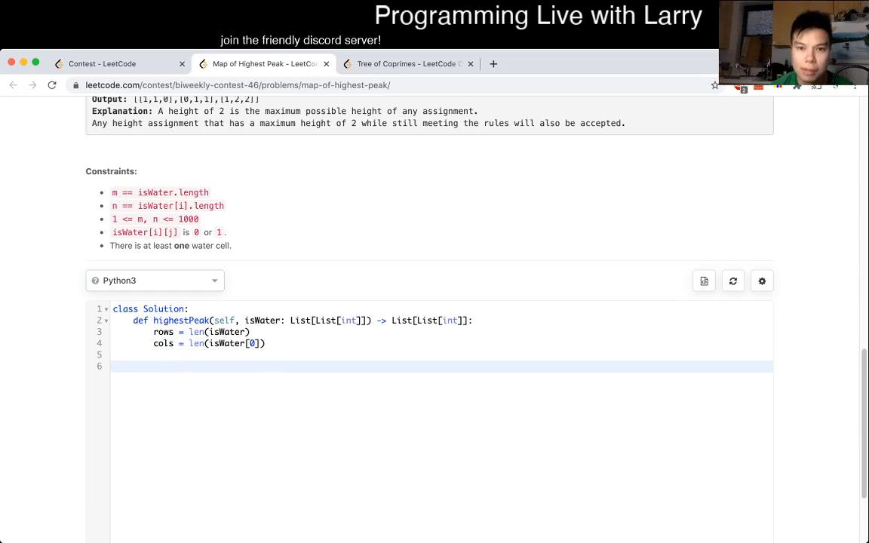
{"action": "scroll", "scroll_direction": "up", "scroll_amount": 3}
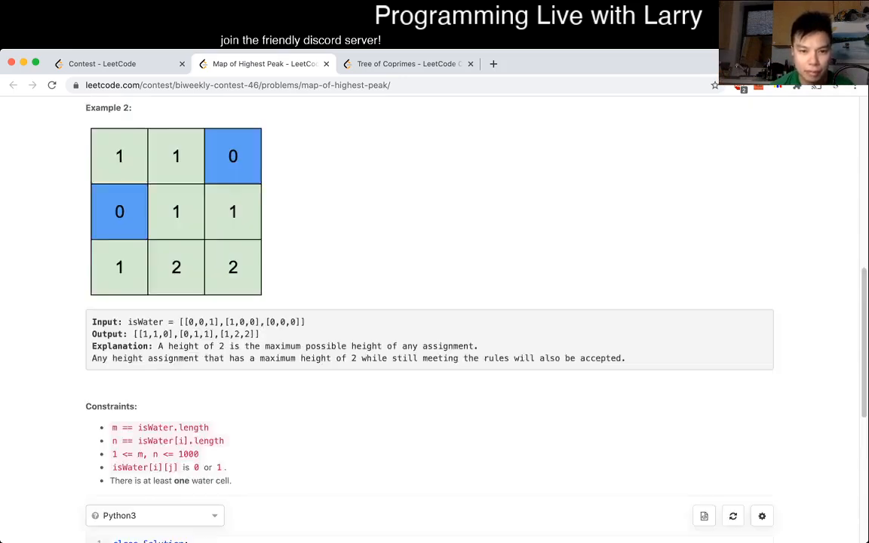
{"action": "scroll", "scroll_direction": "down", "scroll_amount": 3}
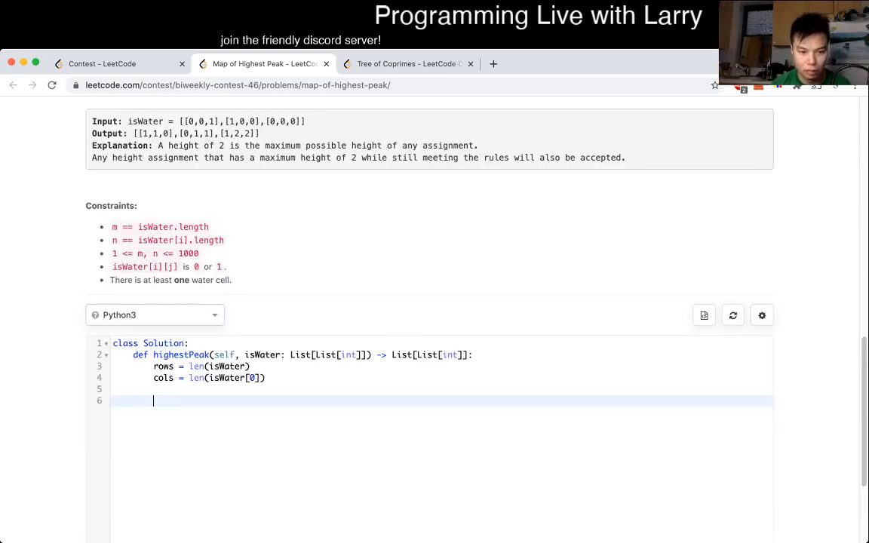
{"action": "type", "text": "d = [[]]"}
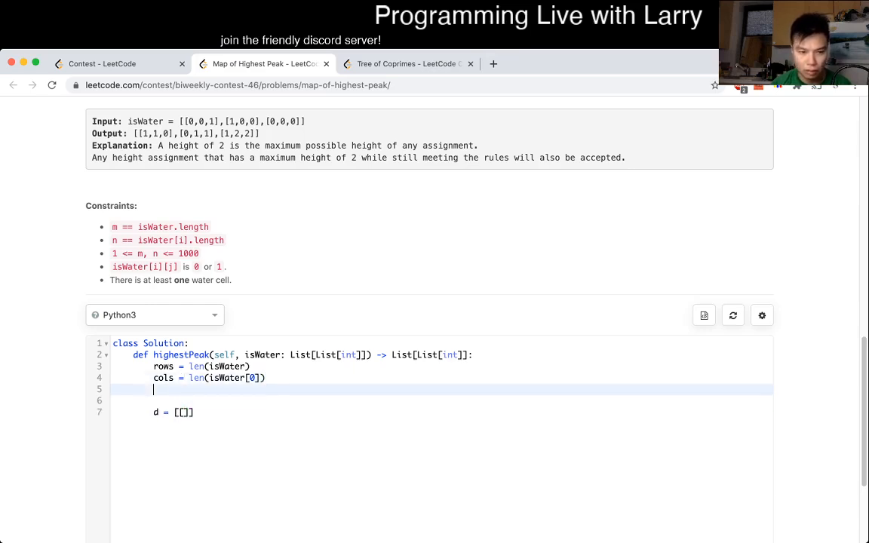
{"action": "type", "text": "inf = 1000"}
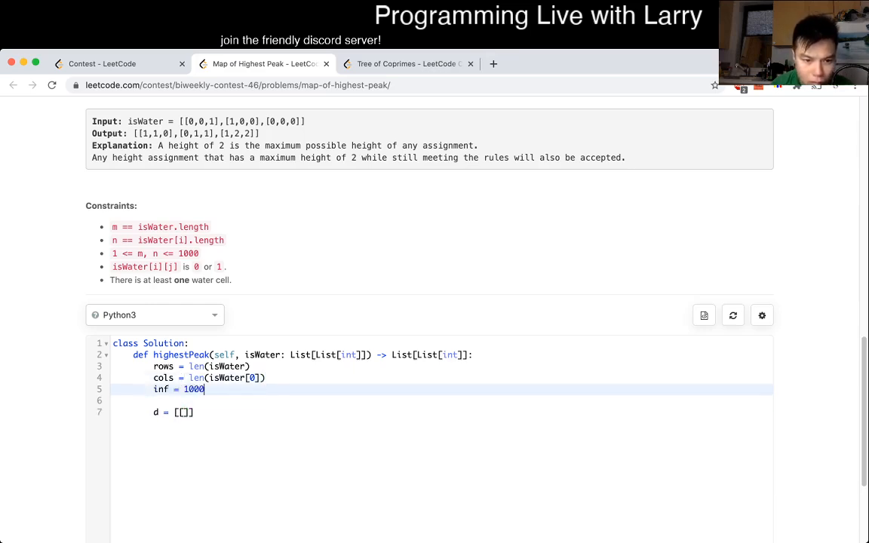
{"action": "type", "text": "000000"}
{"action": "left_click", "coordinate": [442, 412]}
{"action": "type", "text": "inf"}
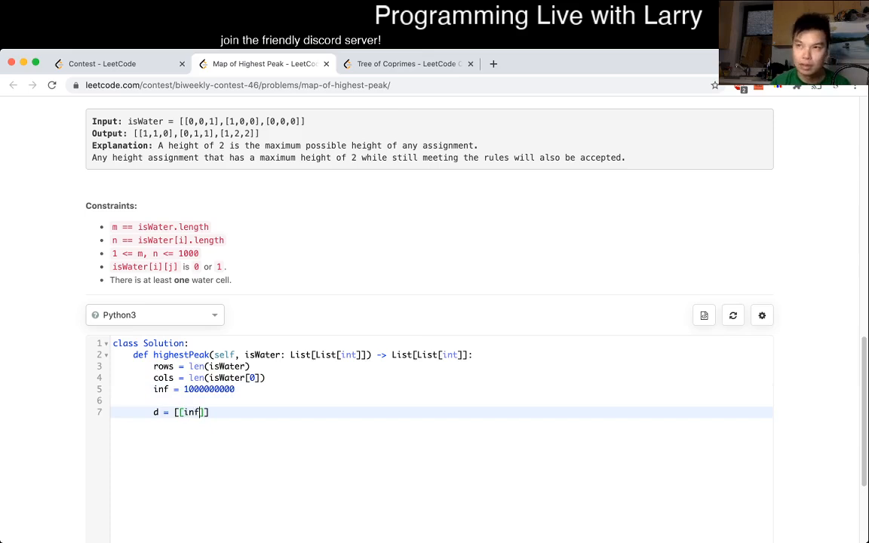
{"action": "type", "text": "*"}
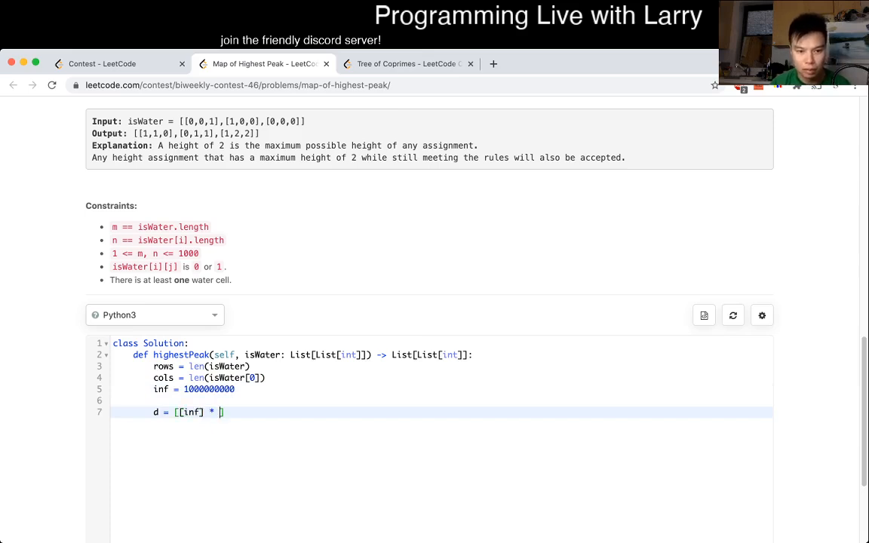
{"action": "type", "text": "cols for _ in rnag"}
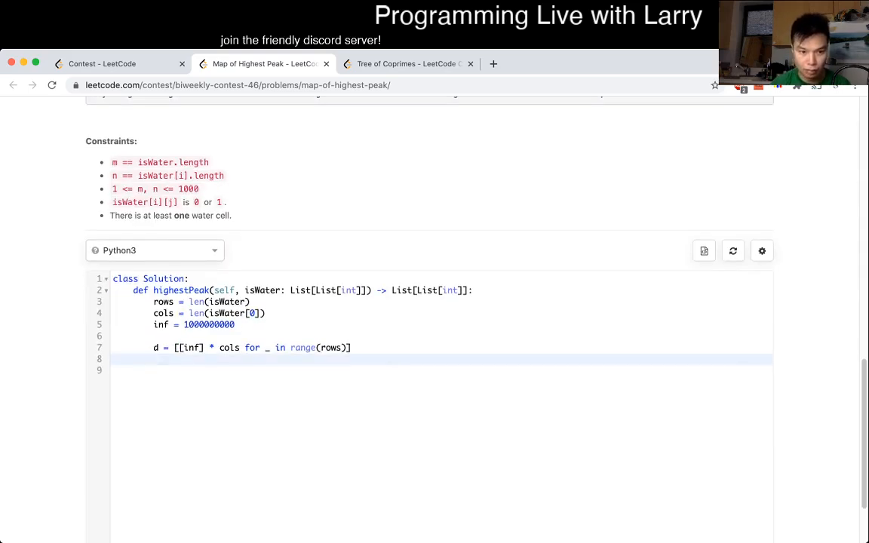
Step: Create q = collections.deque() and the while len(q) > 0 loop header
{"action": "type", "text": "q = coll"}
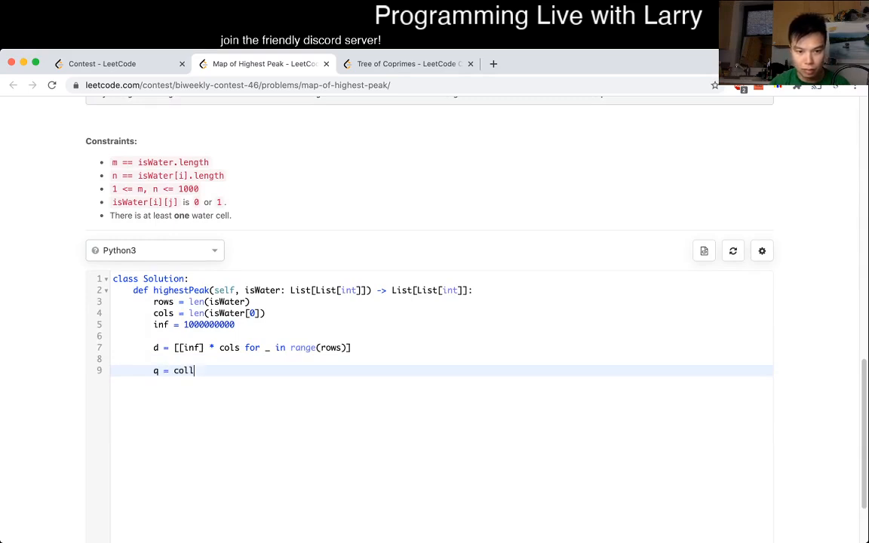
{"action": "type", "text": "ections.deque()"}
{"action": "type", "text": "while len(q"}
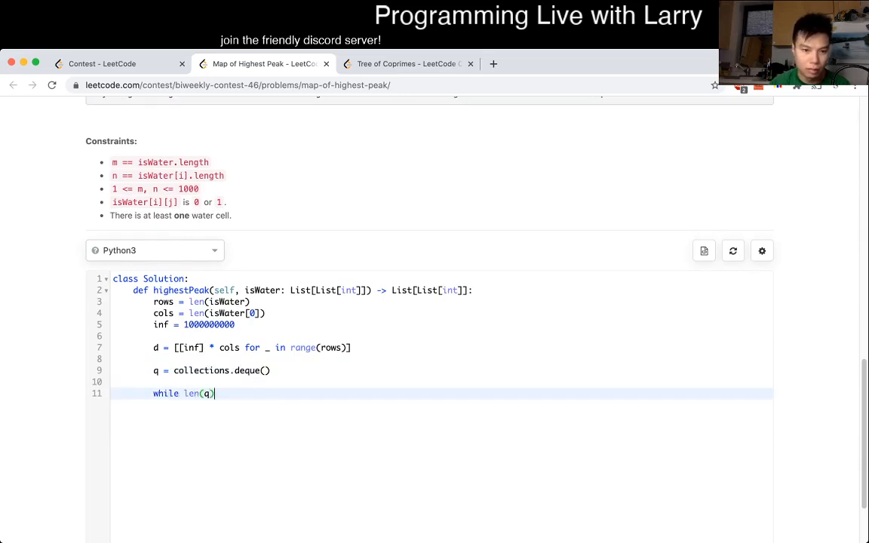
{"action": "type", "text": "> 0:"}
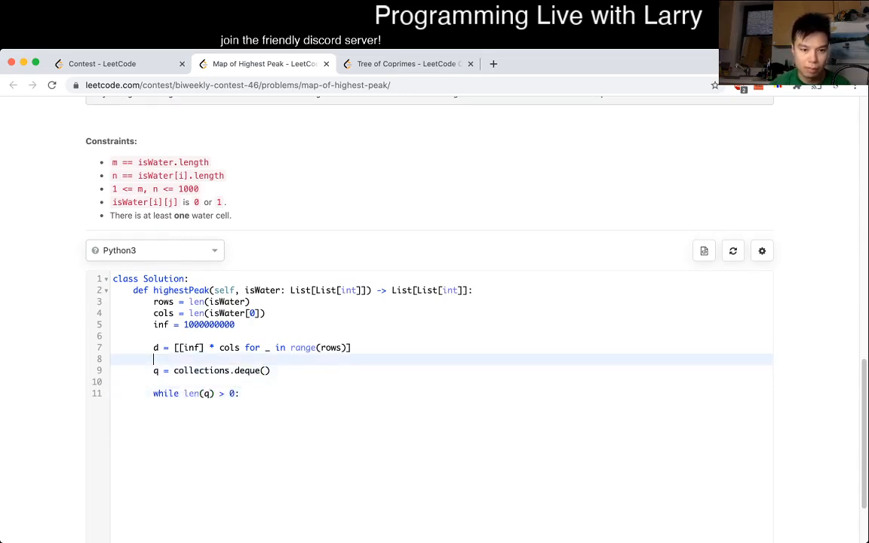
{"action": "key", "text": "Return"}
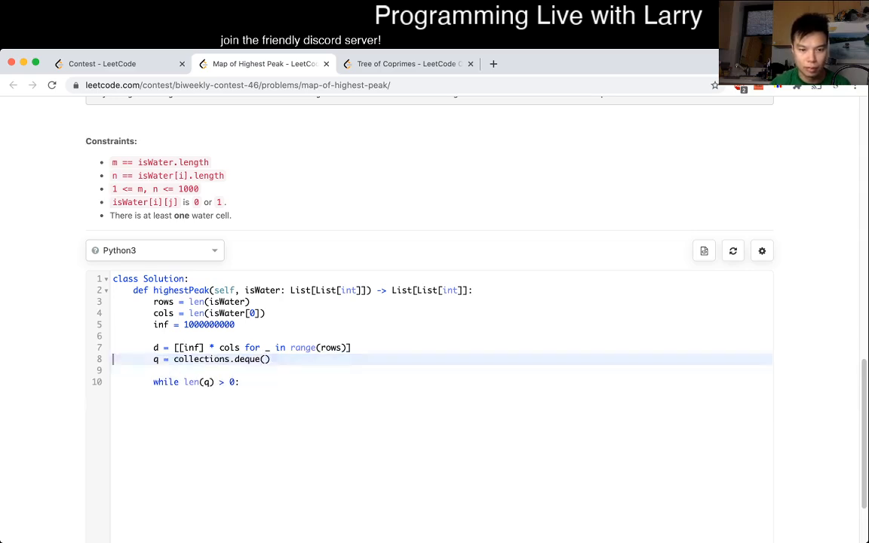
Step: Loop over all cells and append (0, x, y) to q for each cell where isWater[x][y] == 1
{"action": "type", "text": "for"}
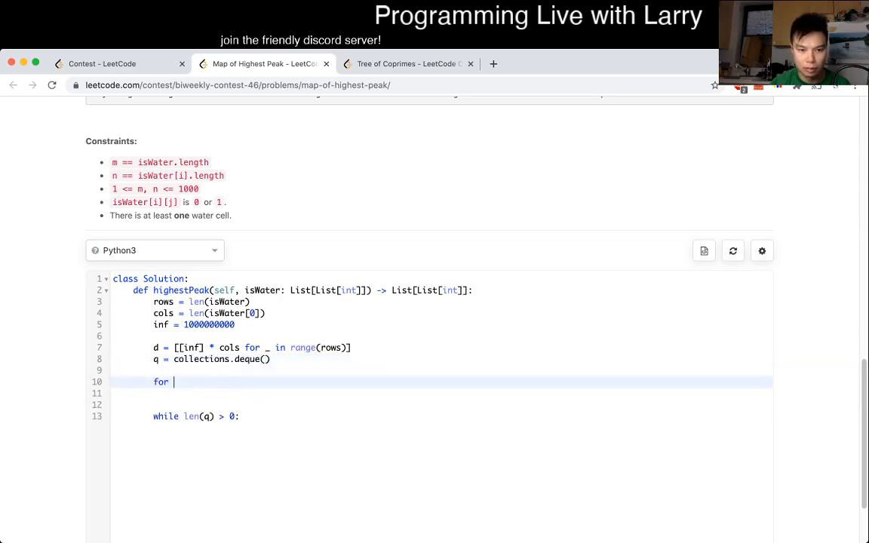
{"action": "type", "text": "x in range(rows):"}
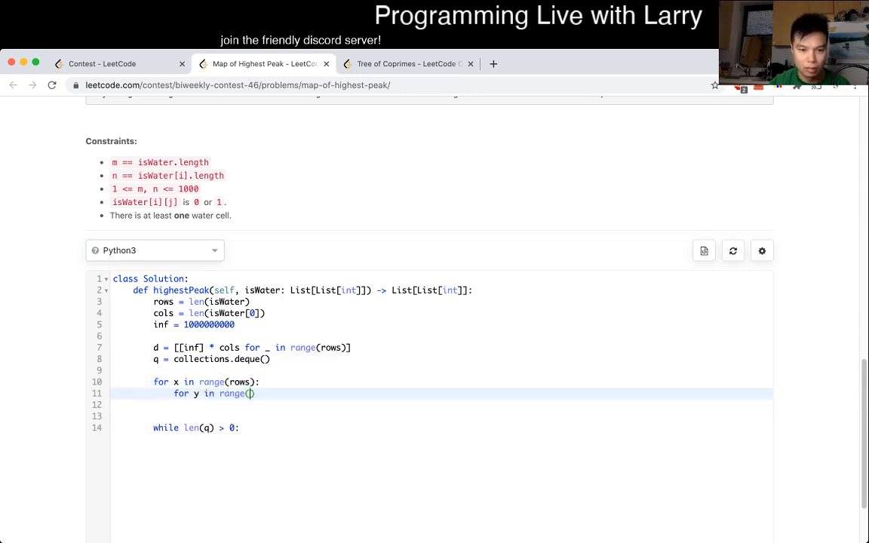
{"action": "type", "text": "cols):"}
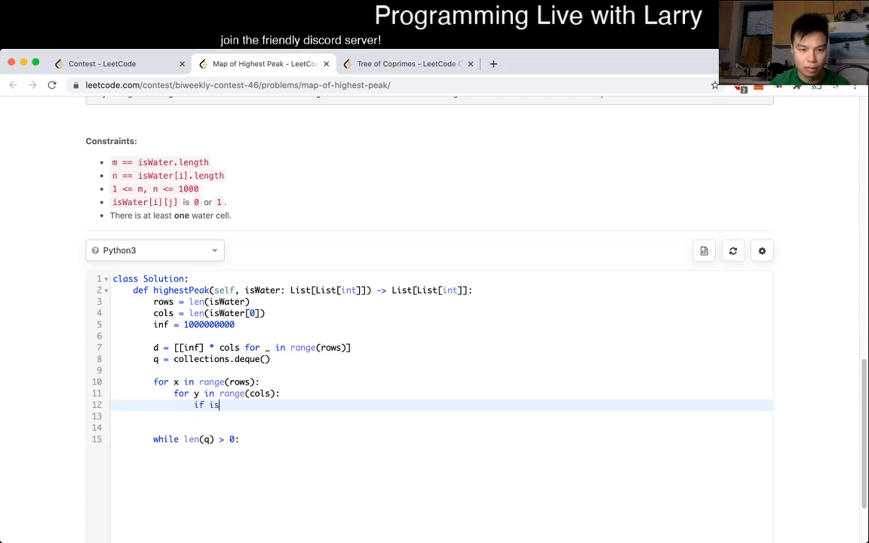
{"action": "type", "text": "Water["}
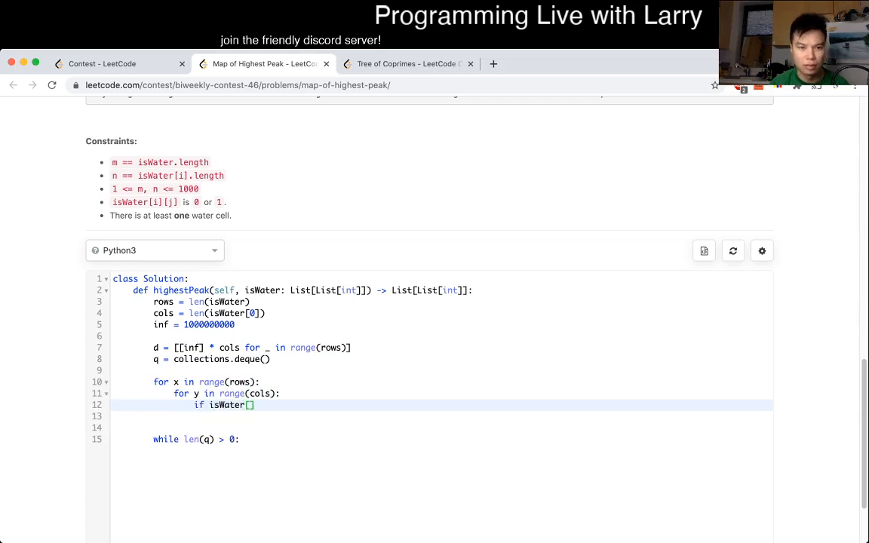
{"action": "type", "text": "x][y] == 1"}
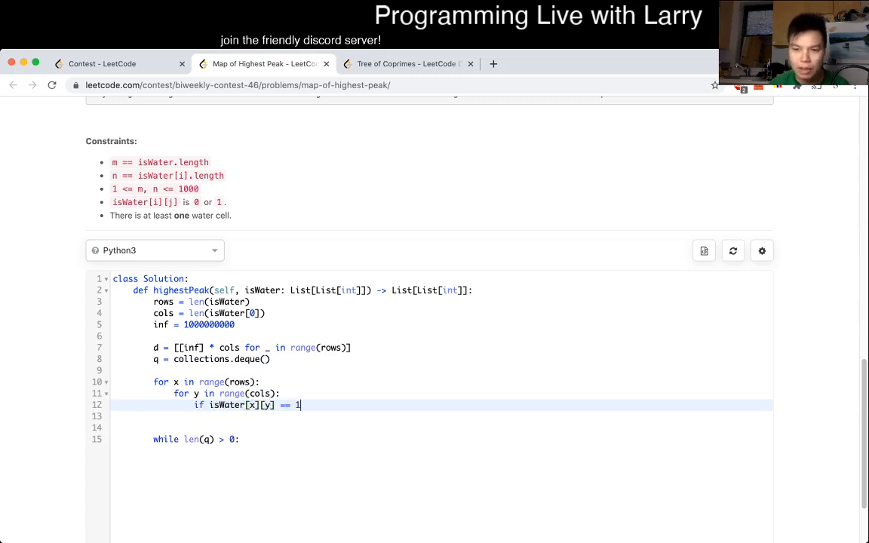
{"action": "scroll", "scroll_direction": "up", "scroll_amount": 3}
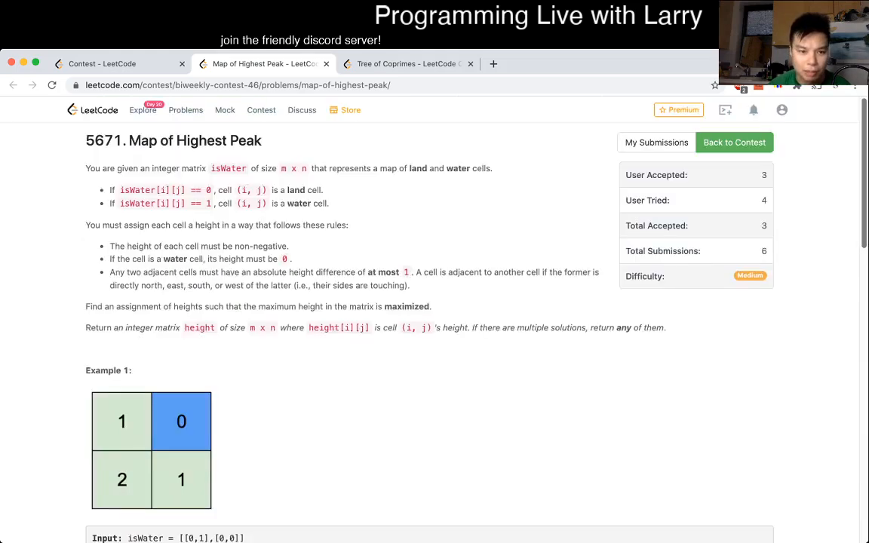
{"action": "scroll", "scroll_direction": "down", "scroll_amount": 3}
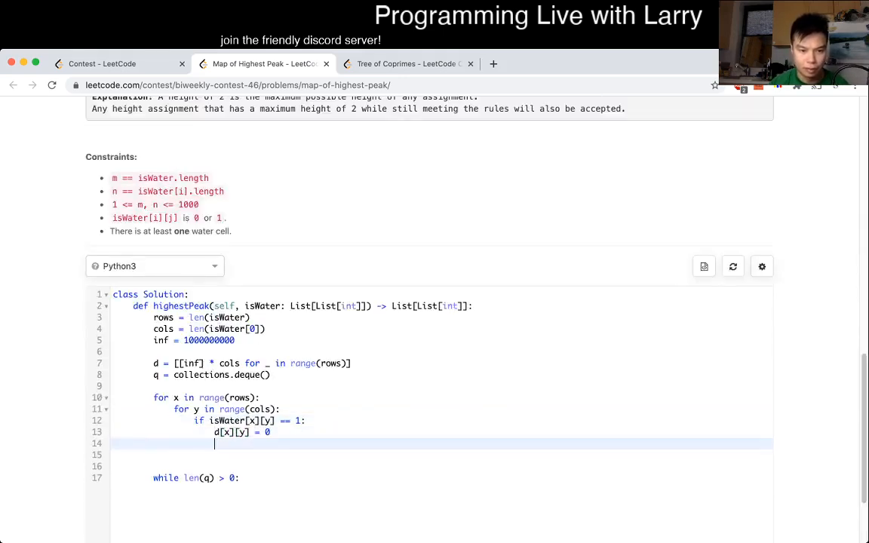
{"action": "type", "text": "q.q"}
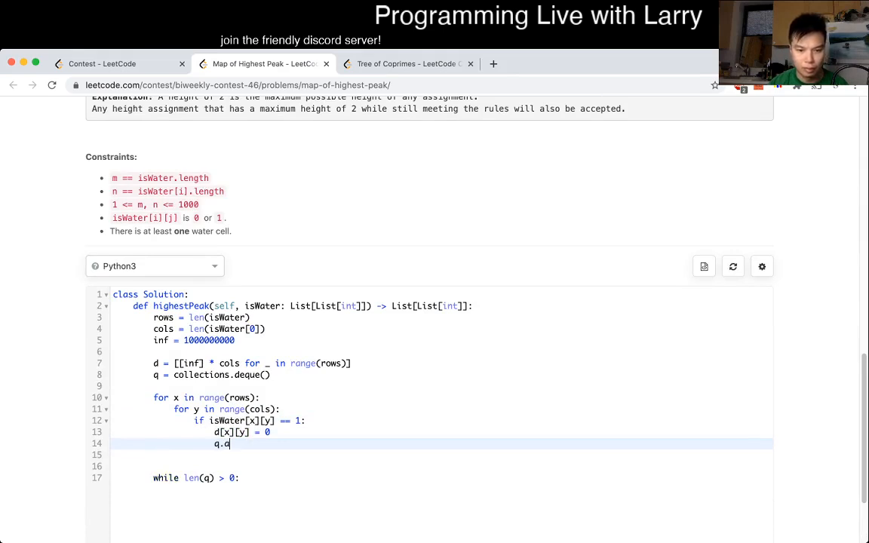
{"action": "type", "text": "append(())"}
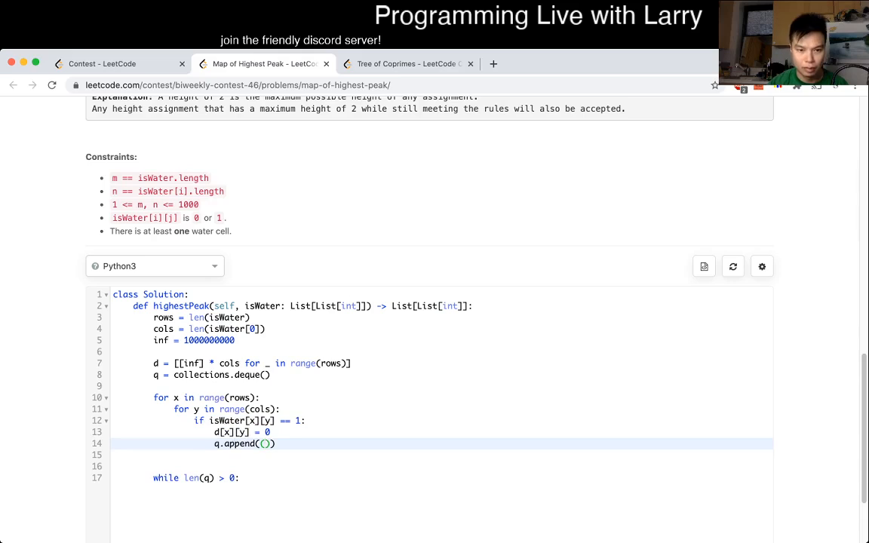
{"action": "type", "text": "0, x, y"}
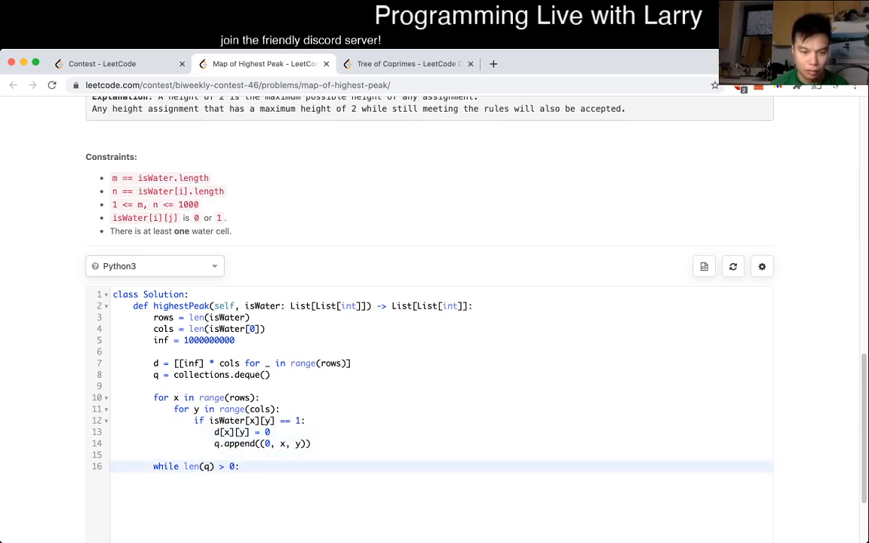
Step: Rename the grid d to dist and pop d, x, y = q.popleft() inside the while loop
{"action": "key", "text": "enter"}
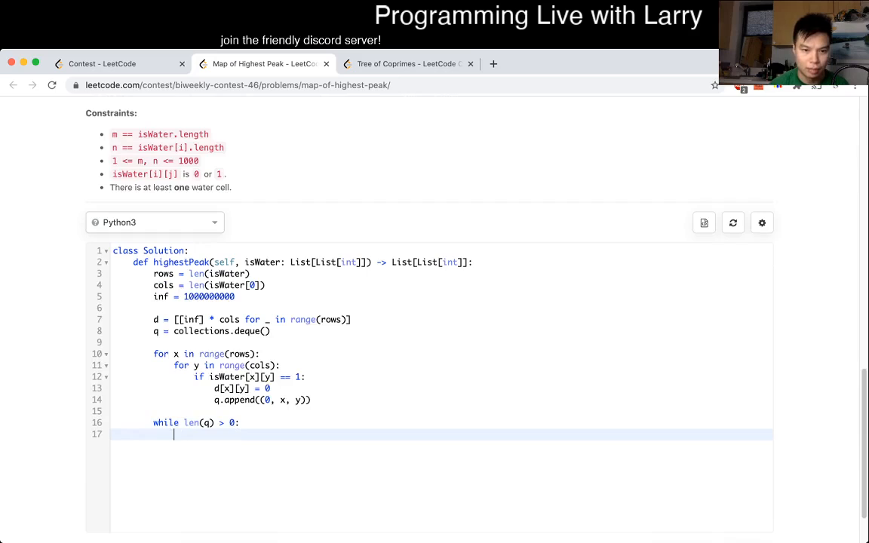
{"action": "type", "text": "d"}
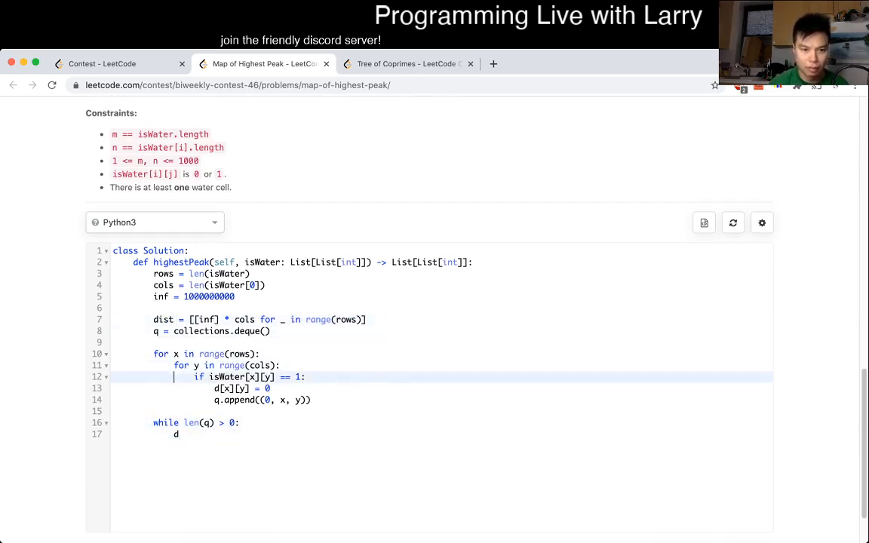
{"action": "left_click", "coordinate": [219, 390]}
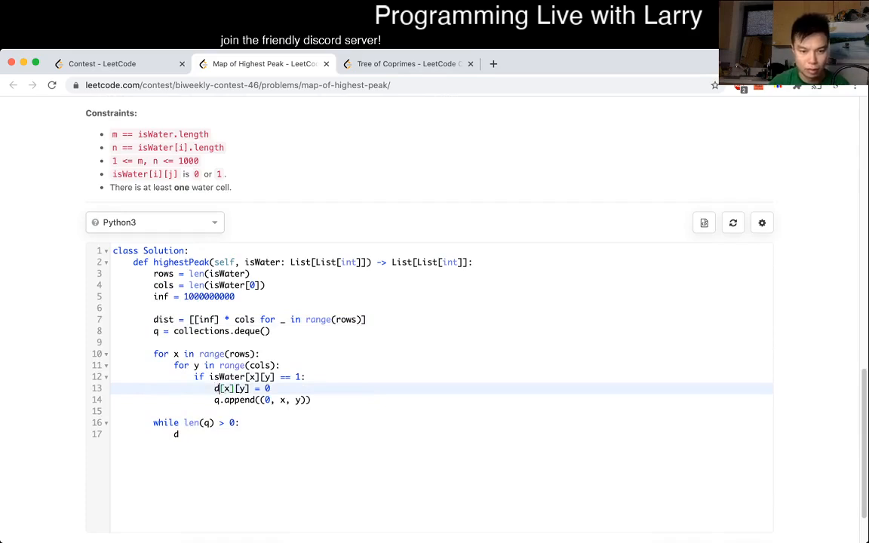
{"action": "type", "text": "ist"}
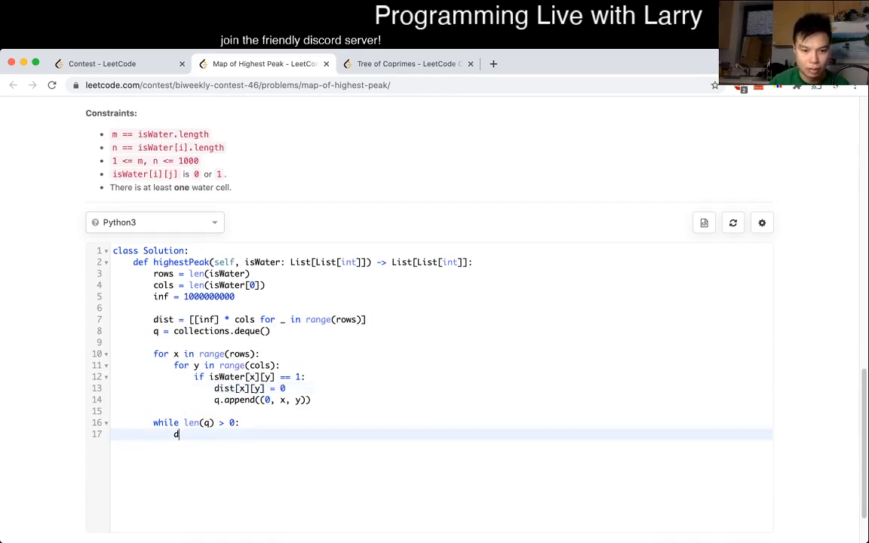
{"action": "type", "text": ", x, y in"}
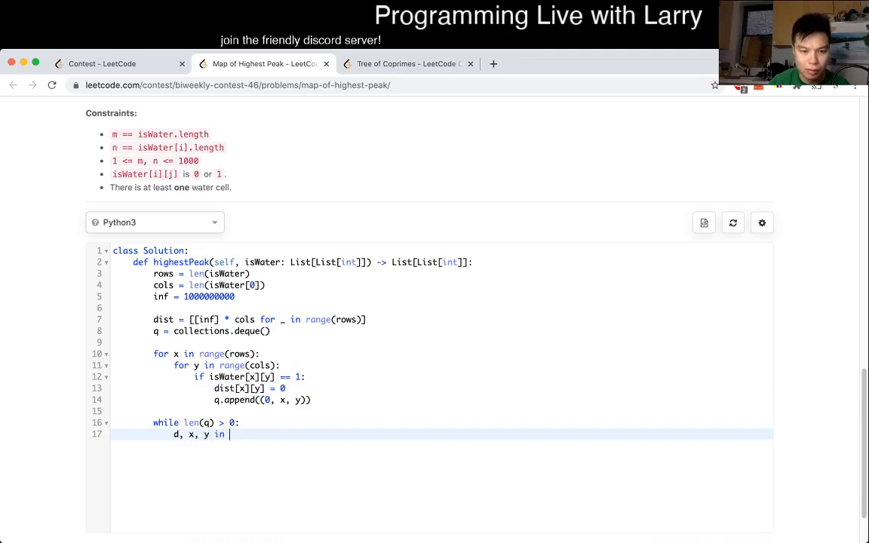
{"action": "type", "text": "="}
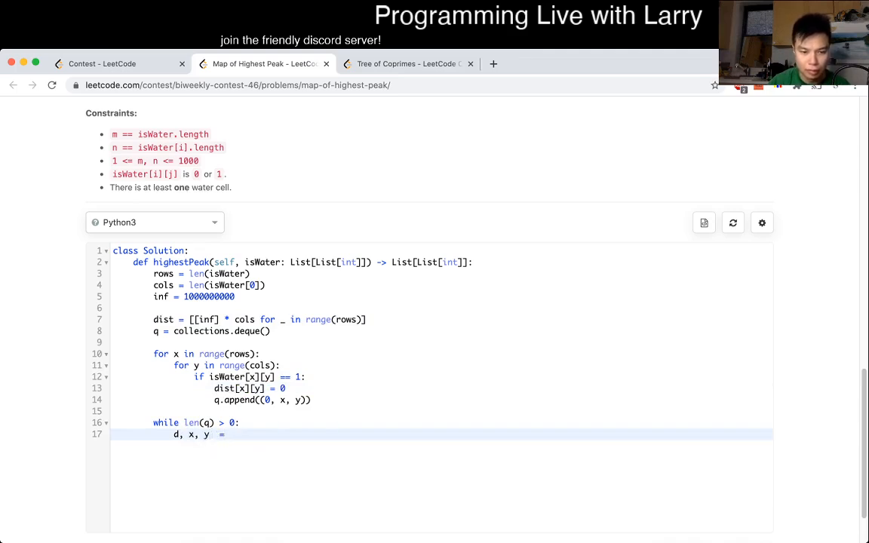
{"action": "type", "text": "q.popleft()"}
{"action": "type", "text": "directions ="}
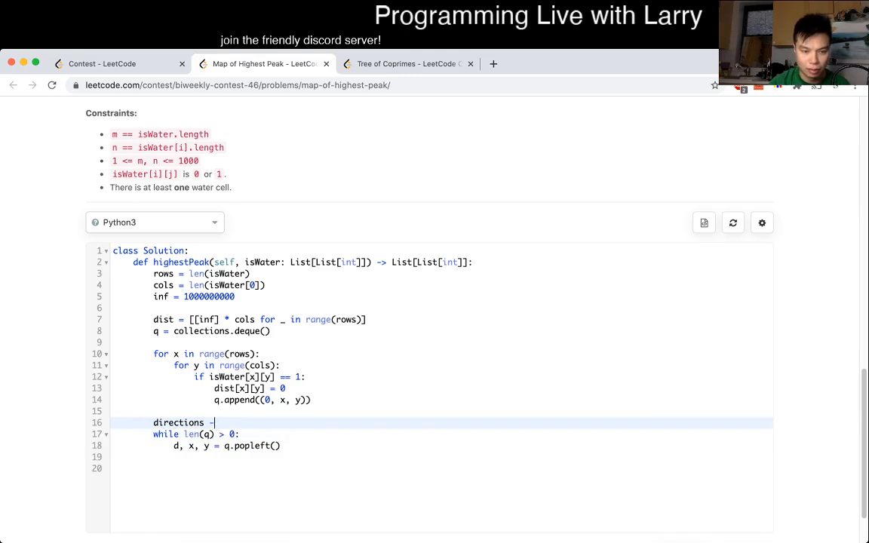
Step: Define the four-direction list and loop over it computing neighbour coordinates nx, ny
{"action": "type", "text": "[]"}
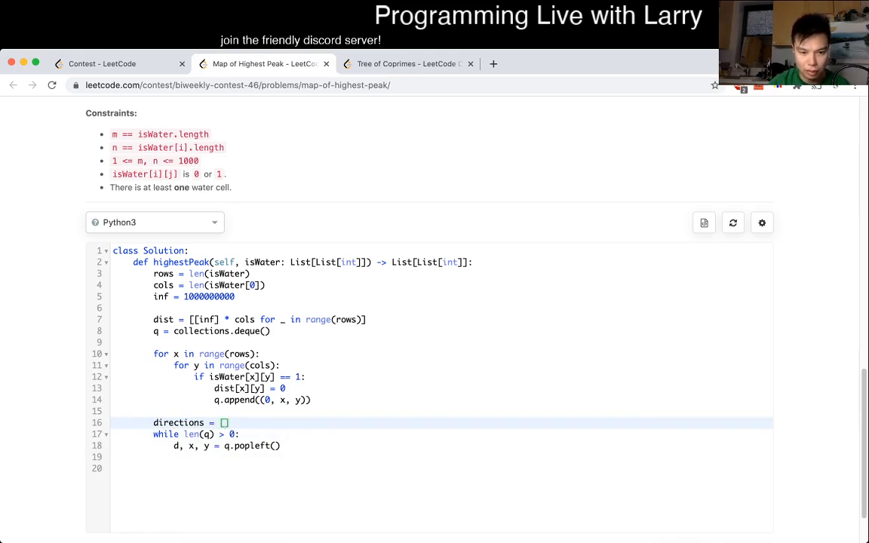
{"action": "type", "text": "(1, 0), (0, 1), (-1, 0),"}
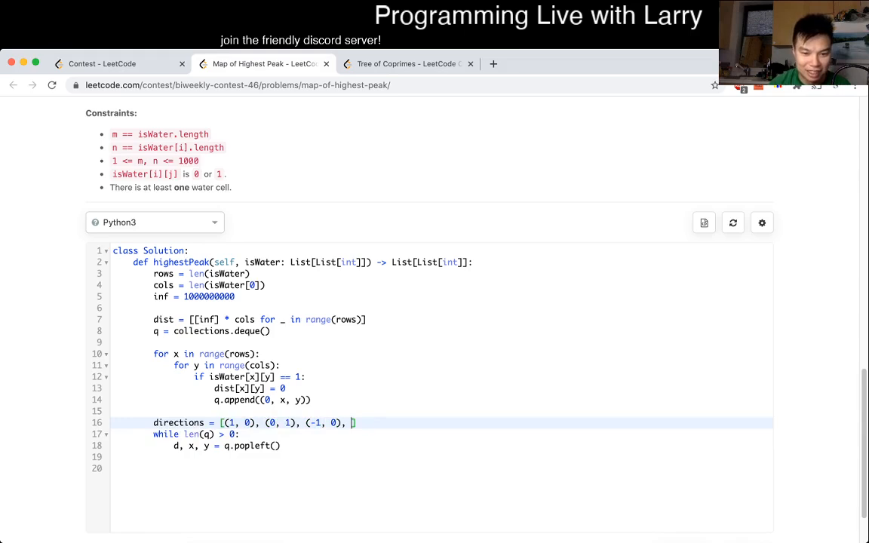
{"action": "type", "text": "(0, -1)]"}
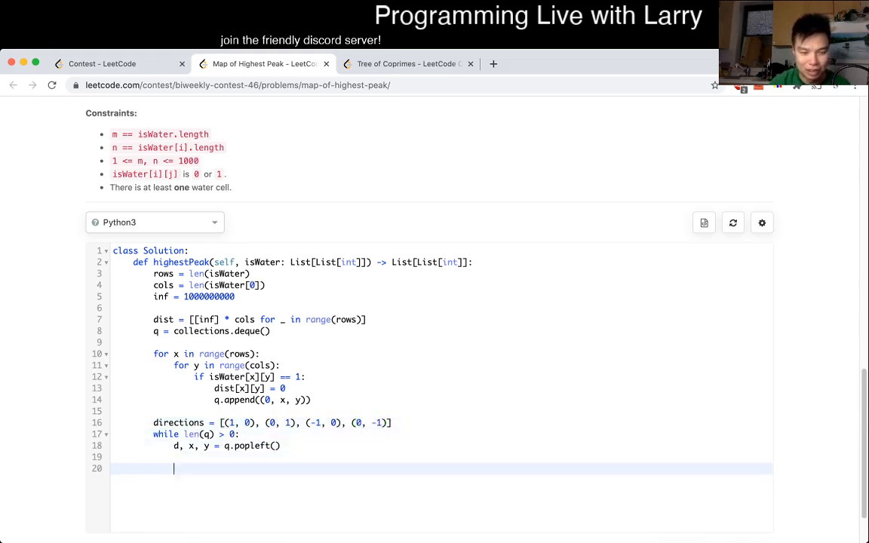
{"action": "type", "text": "for dx, dy"}
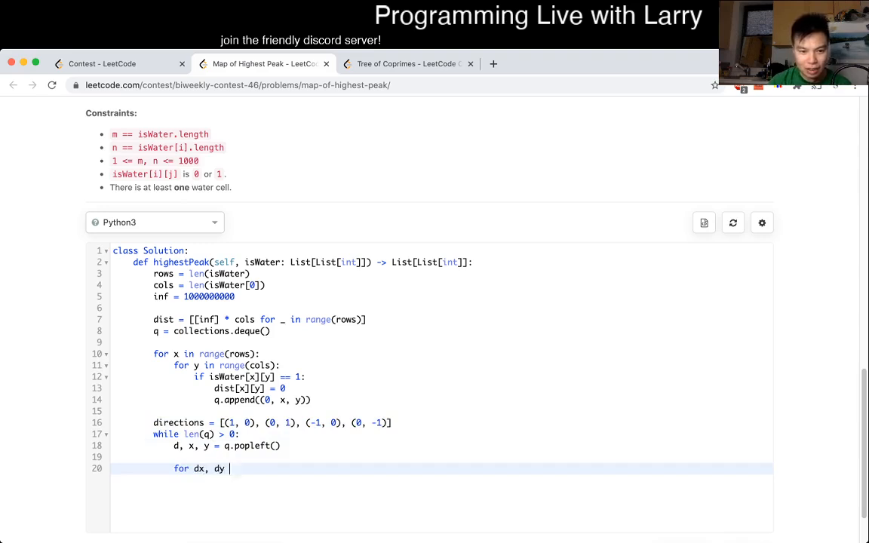
{"action": "type", "text": "in directions:"}
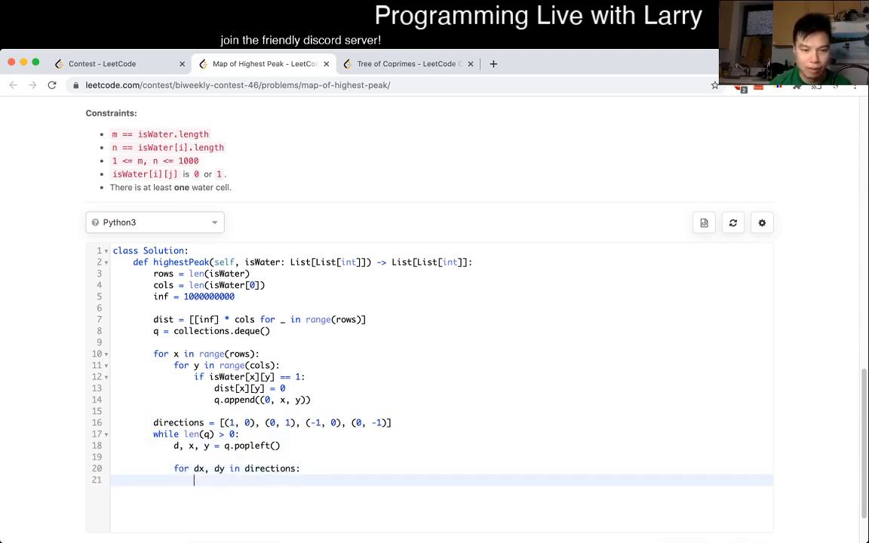
{"action": "type", "text": "nx"}
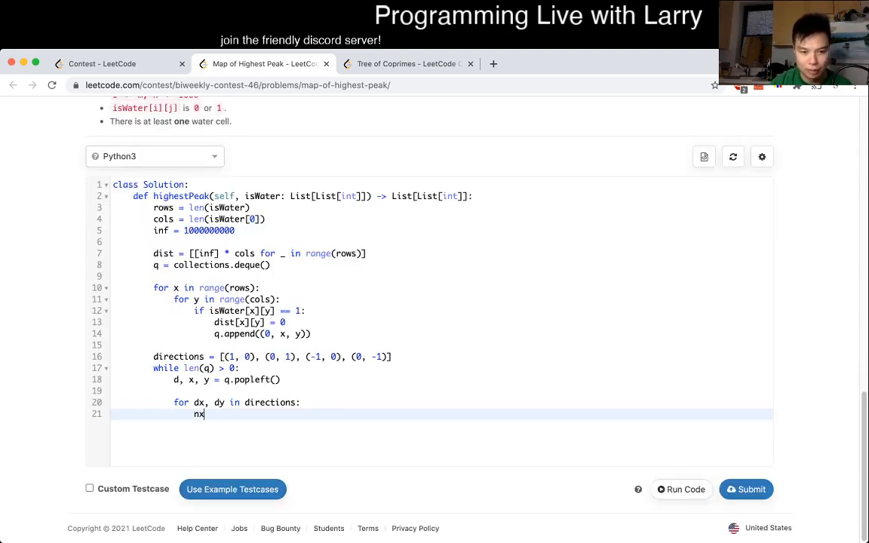
{"action": "type", "text": ", ny = x + d"}
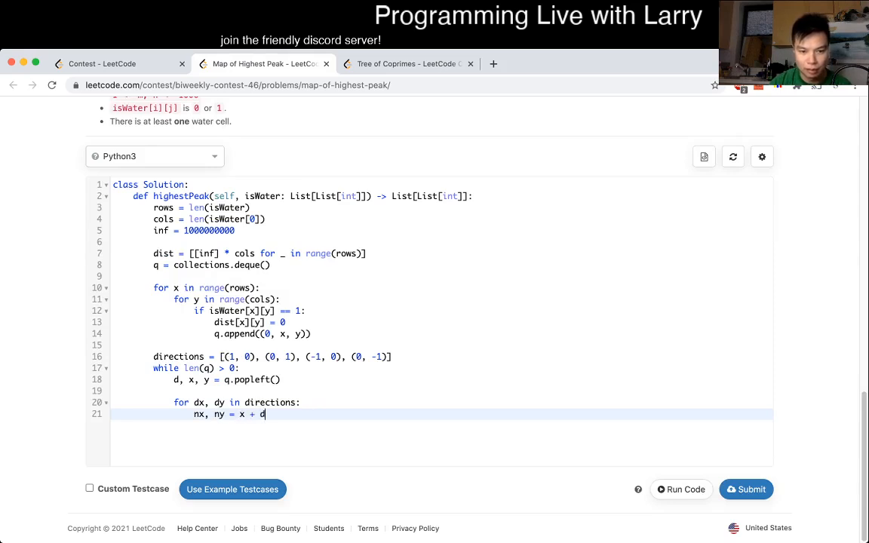
{"action": "type", "text": "x, y + dy"}
{"action": "type", "text": "if 0"}
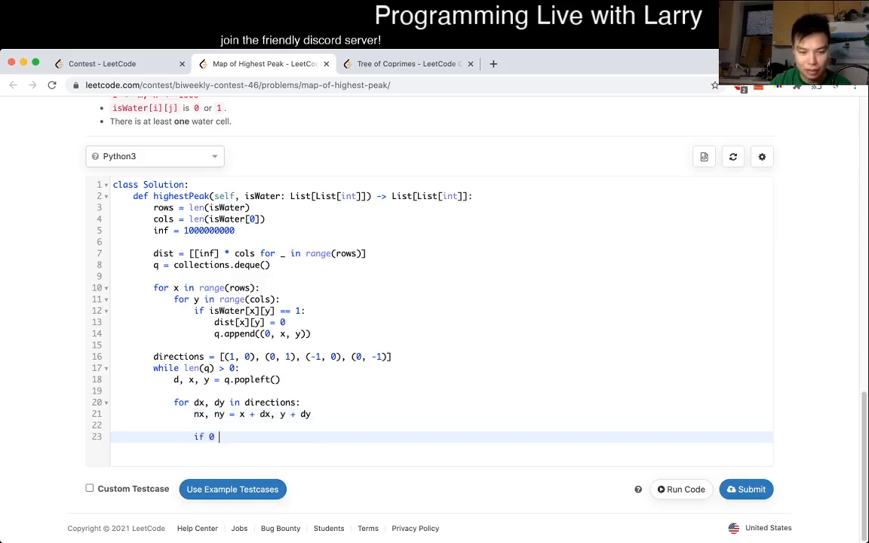
Step: Check nx, ny are in bounds and unvisited, set dist[nx][ny] = d + 1, and begin the return
{"action": "type", "text": "<= nx < ro"}
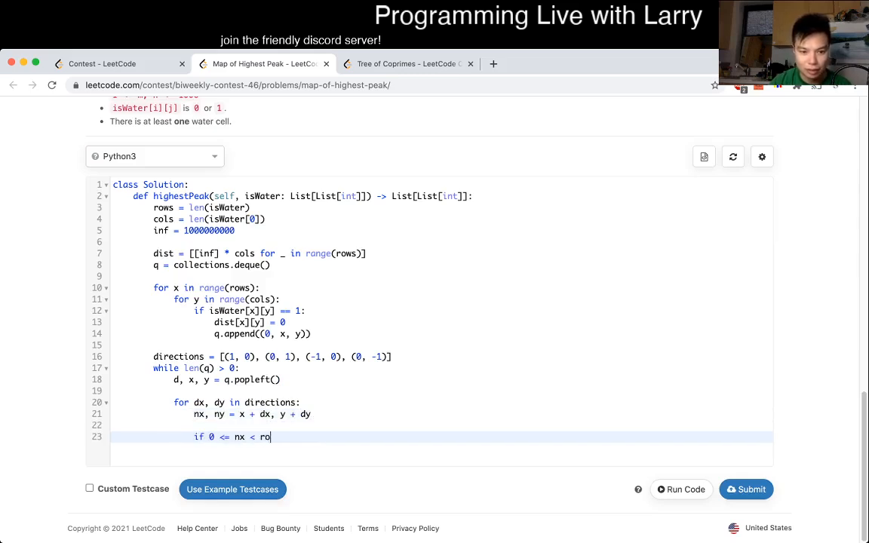
{"action": "type", "text": "ws and 0 <="}
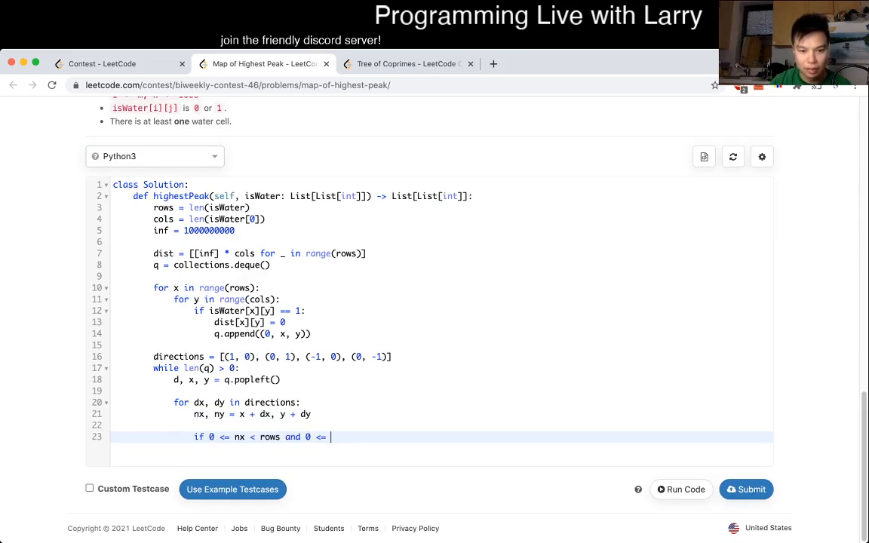
{"action": "type", "text": "ny < cols an"}
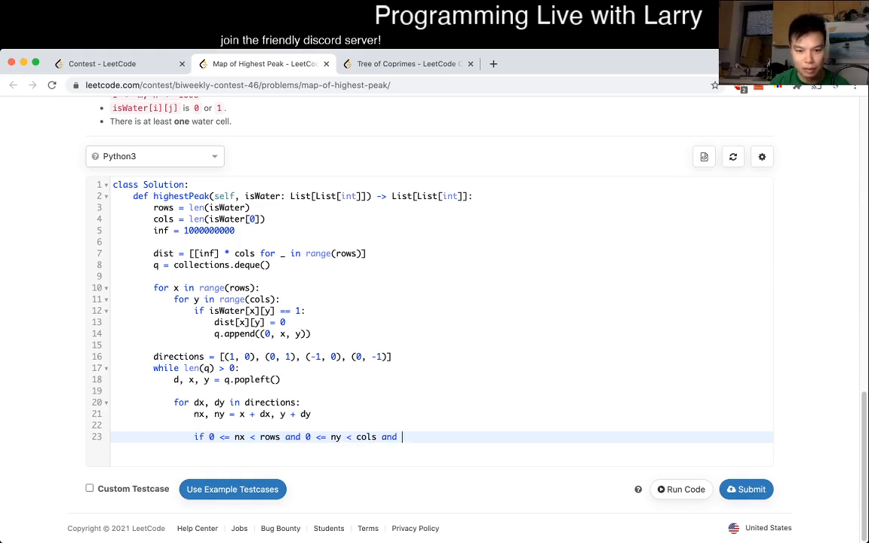
{"action": "type", "text": "dist[nx][n]"}
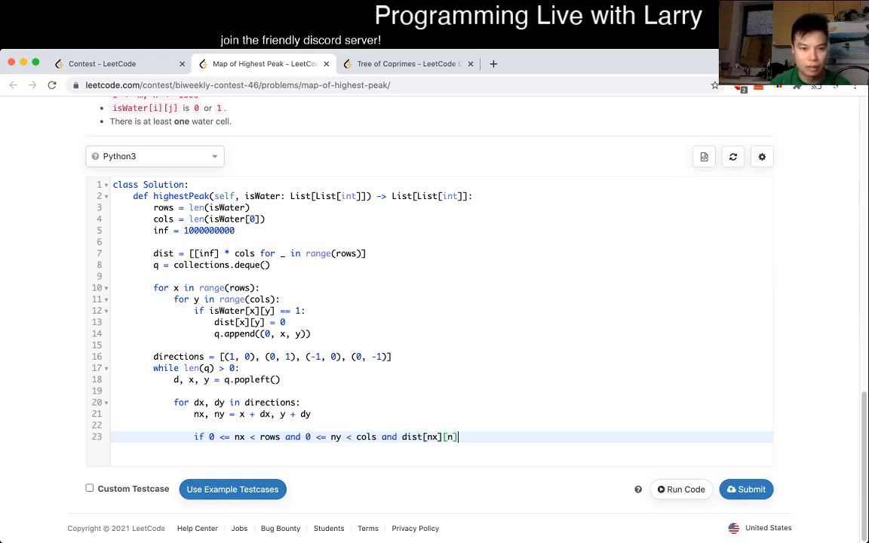
{"action": "type", "text": "y]"}
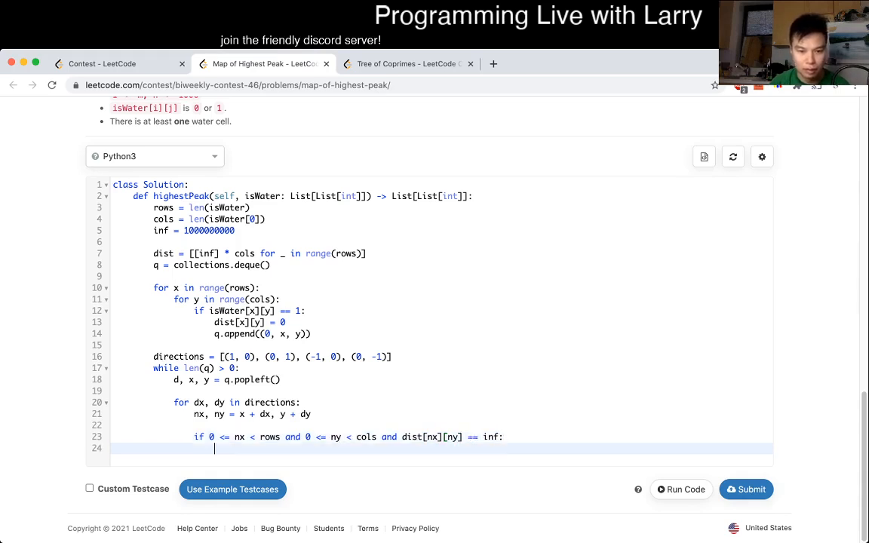
{"action": "type", "text": "dist[nx][ny]"}
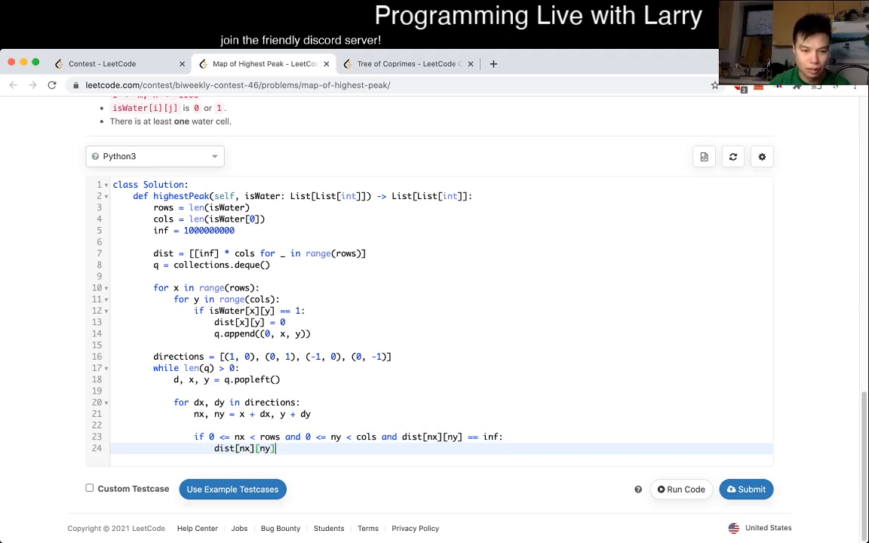
{"action": "type", "text": "= d + 1"}
{"action": "type", "text": "q.append((d + 1, nx, ny"}
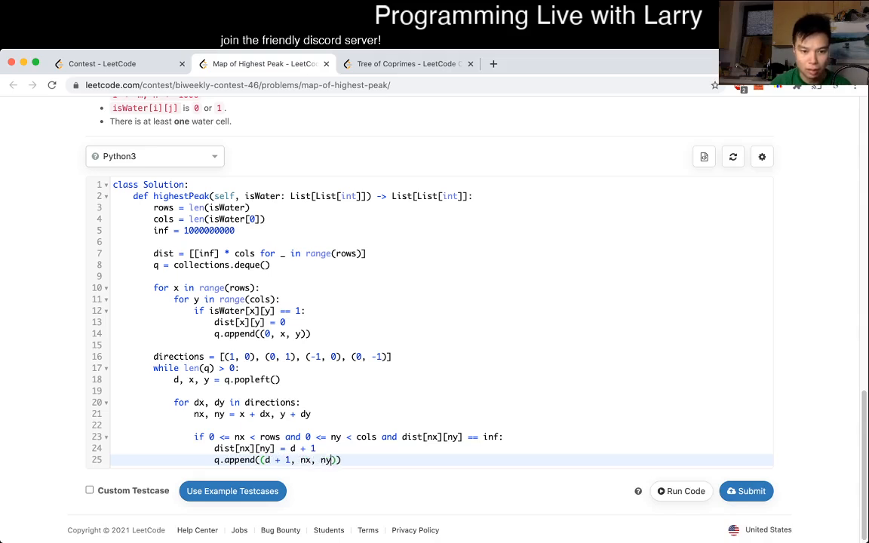
{"action": "type", "text": "return dist"}
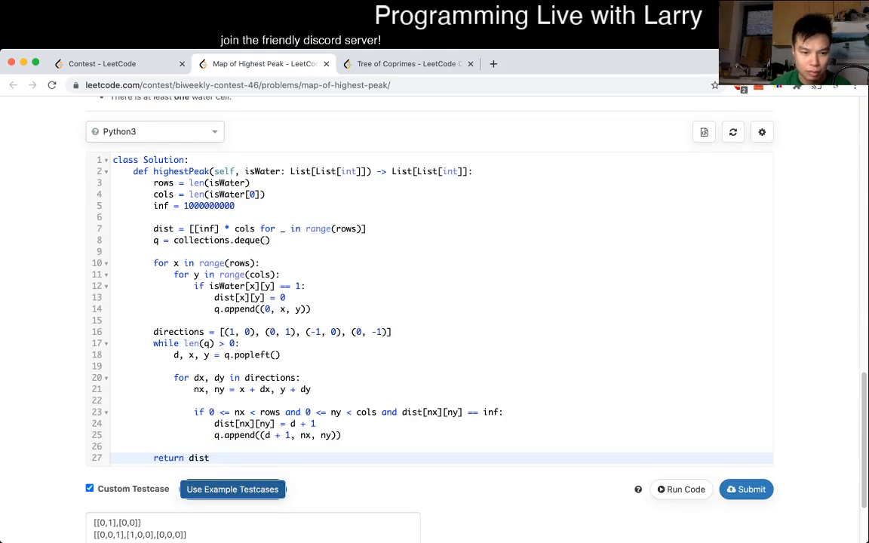
Step: Run the solution on the custom testcase, review the output grids, and submit it for judging
{"action": "left_click", "coordinate": [679, 489]}
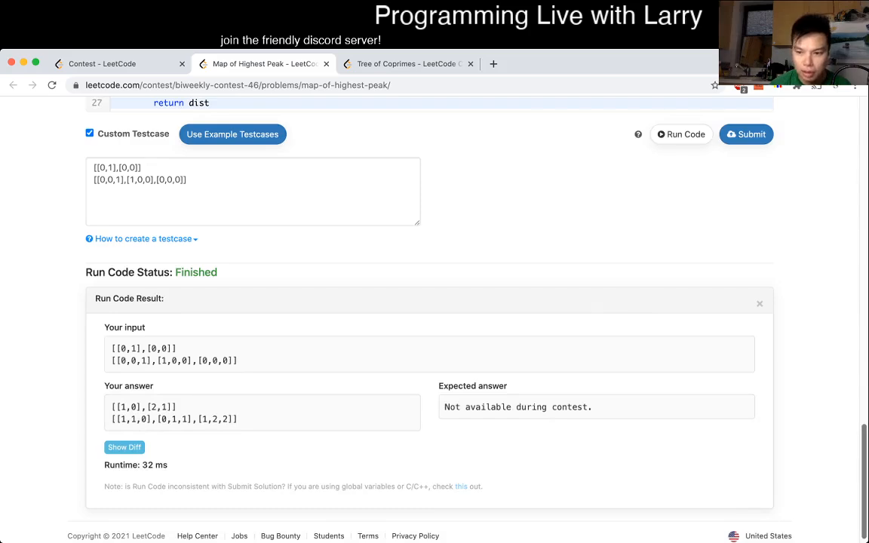
{"action": "scroll", "scroll_direction": "up", "scroll_amount": 3}
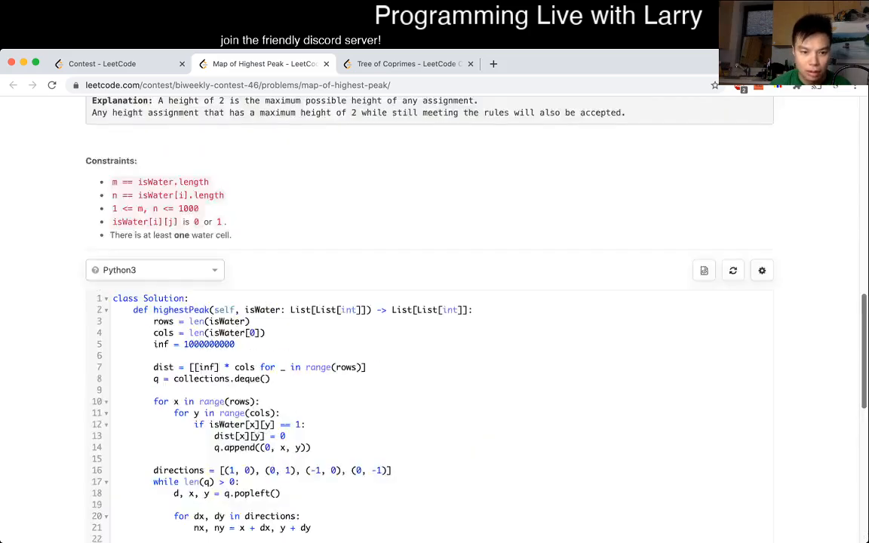
{"action": "left_click", "coordinate": [679, 126]}
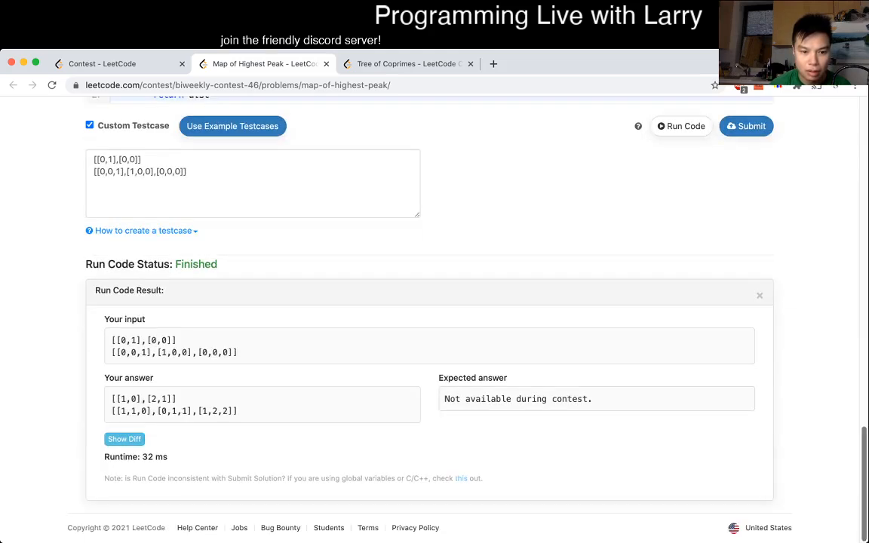
{"action": "scroll", "scroll_direction": "up", "scroll_amount": 3}
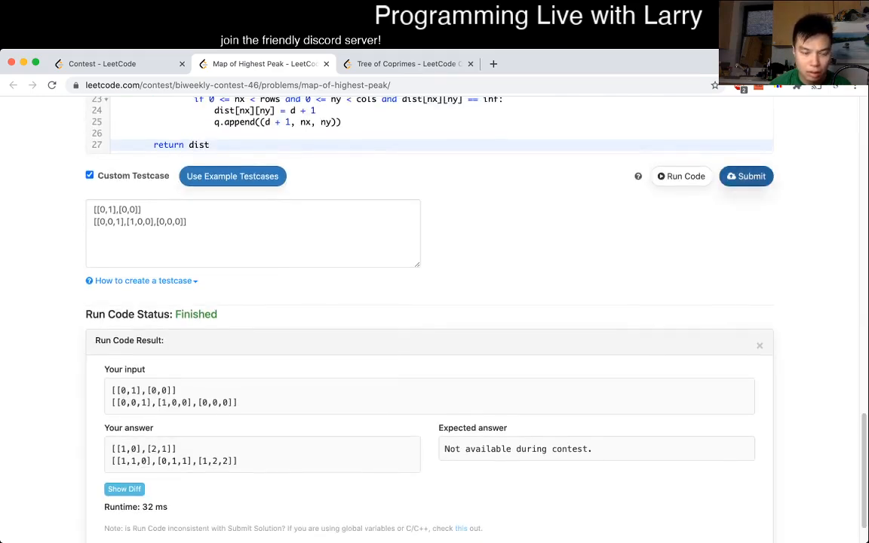
{"action": "left_click", "coordinate": [745, 175]}
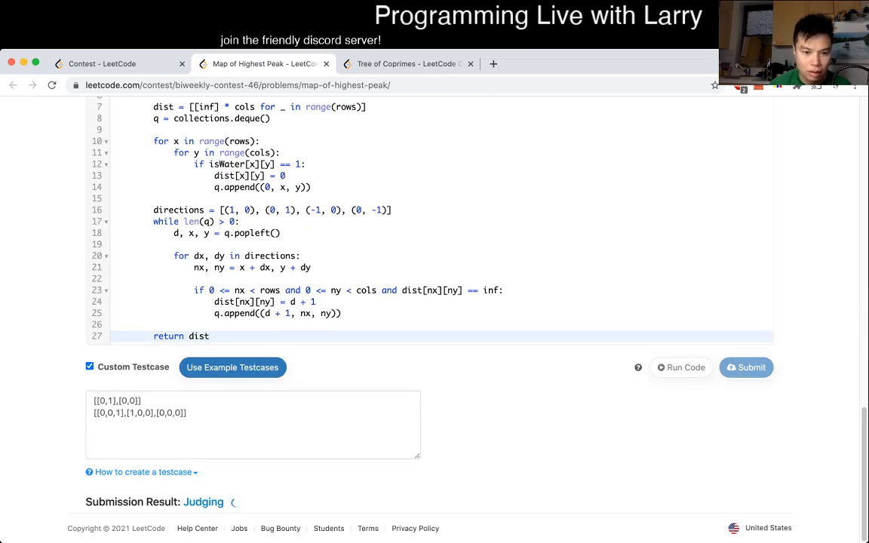